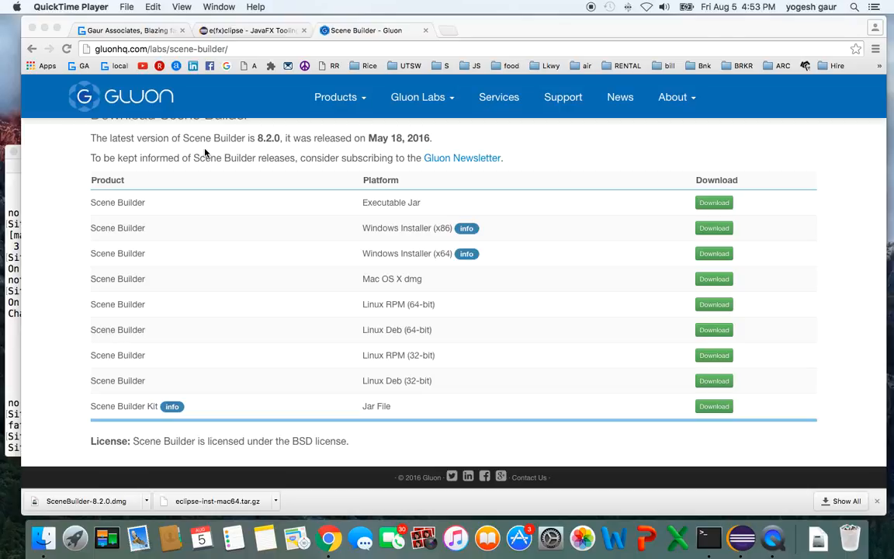
pyautogui.moveTo(228, 155)
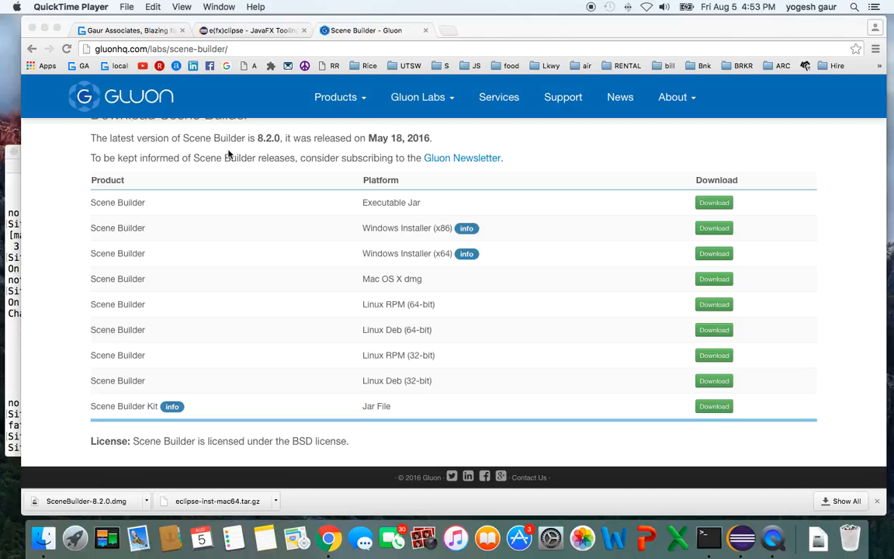
pyautogui.moveTo(279, 59)
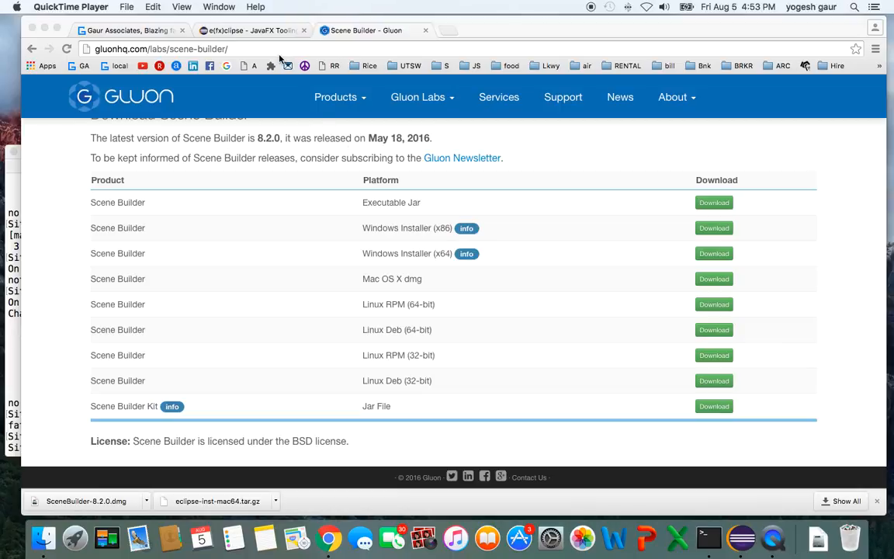
pyautogui.moveTo(256, 48)
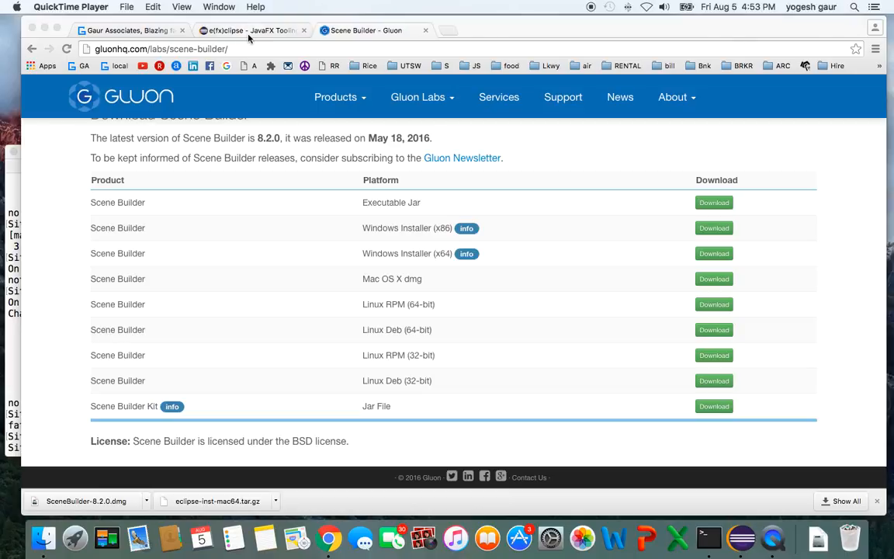
pyautogui.moveTo(245, 34)
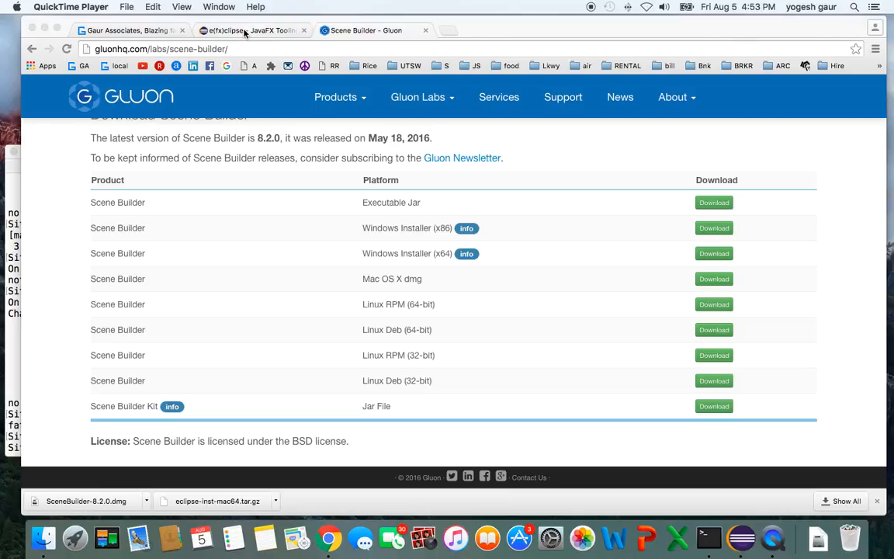
# In Eclipse's Install New Software dialog, select the e(fx)clipse update site and tick its install group
pyautogui.click(106, 537)
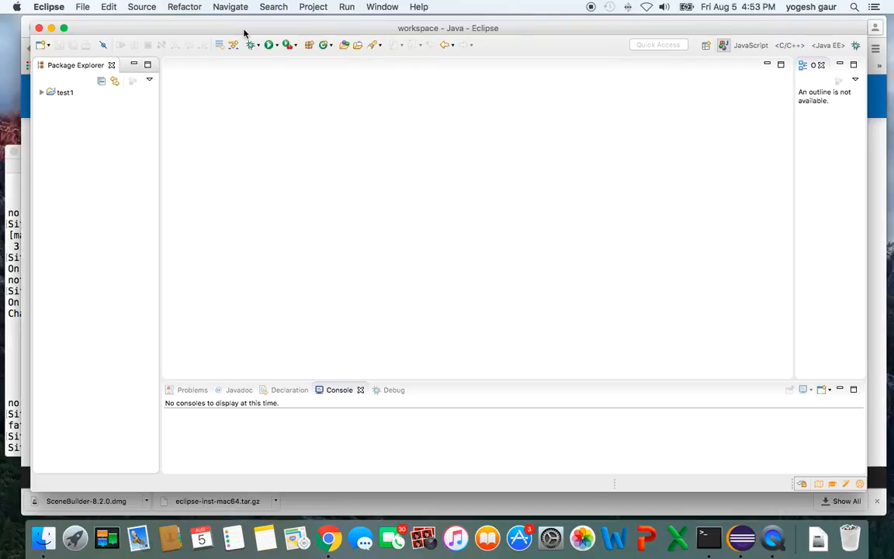
pyautogui.click(419, 6)
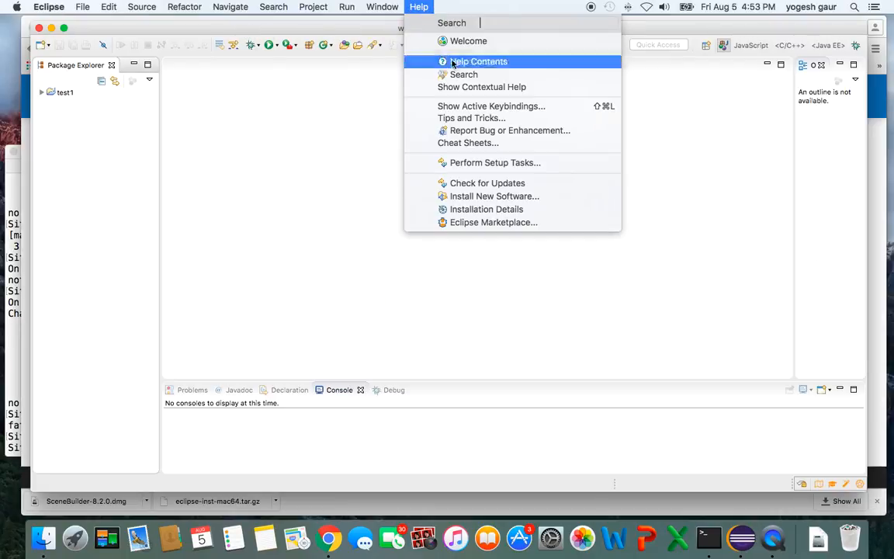
pyautogui.click(532, 200)
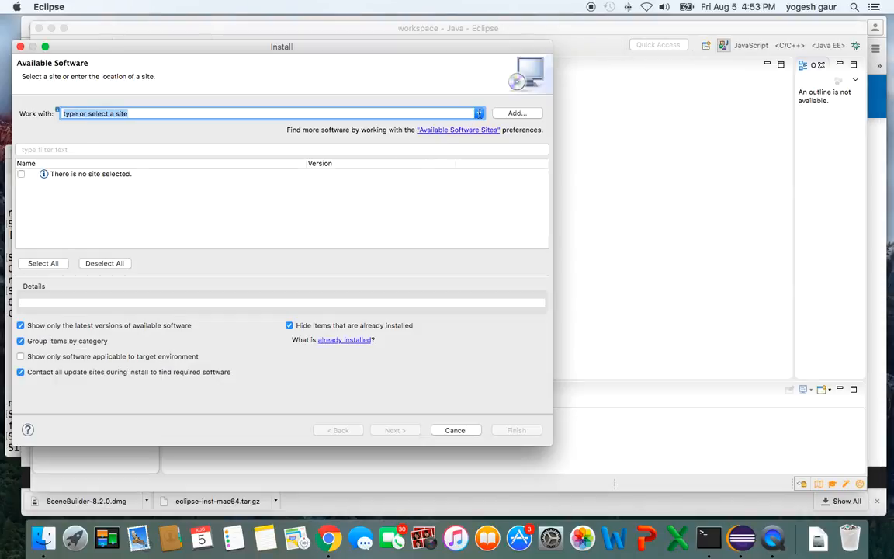
pyautogui.click(478, 114)
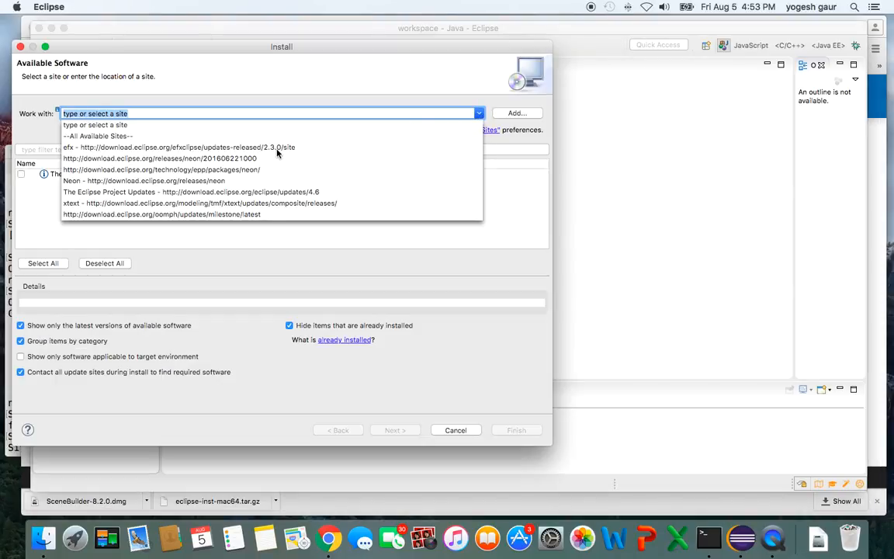
pyautogui.click(179, 146)
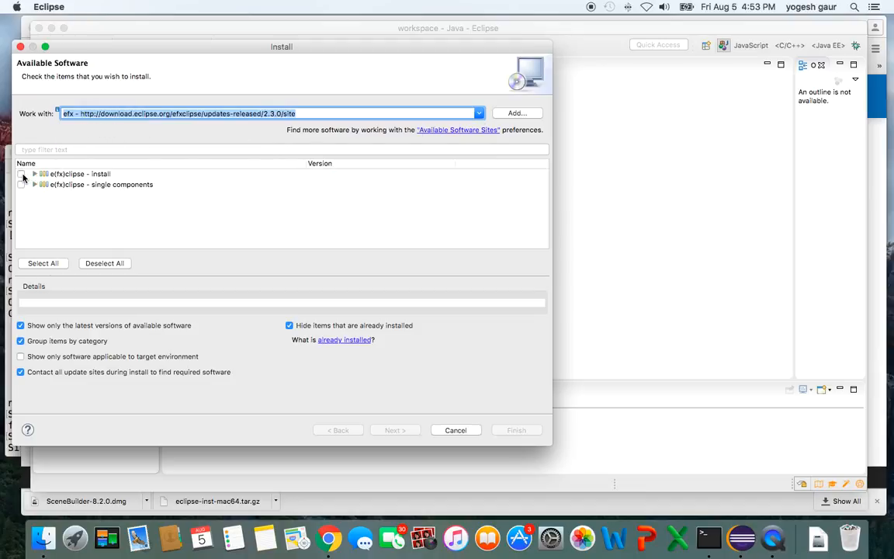
pyautogui.click(21, 173)
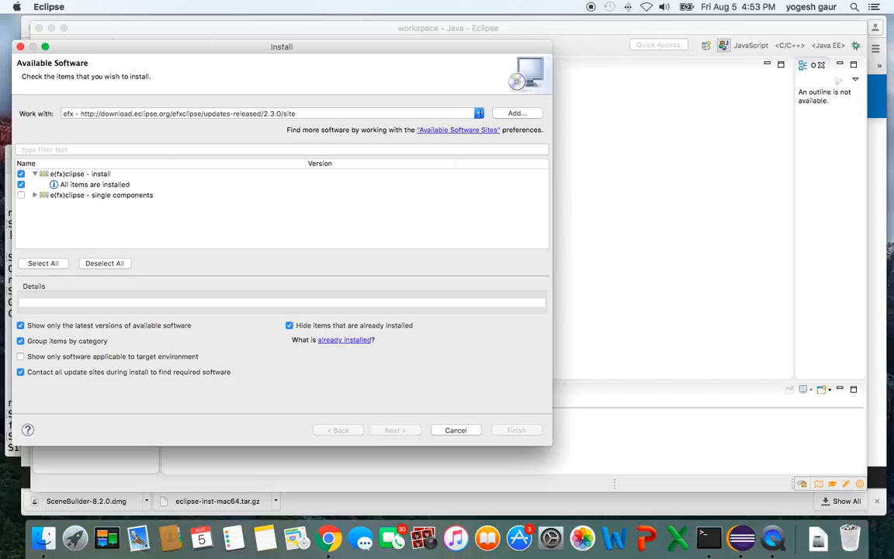
# Switch to the Xtext update site, tick and inspect its group, then cancel without installing
pyautogui.click(478, 113)
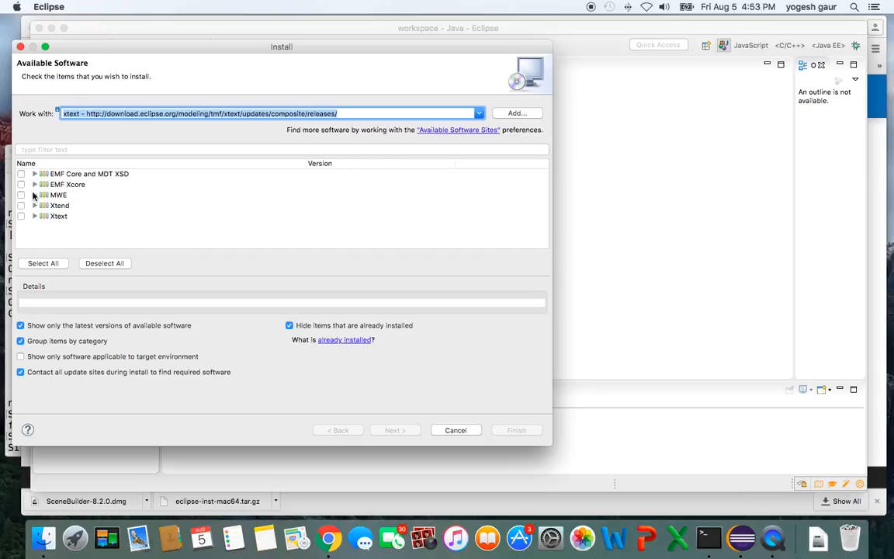
pyautogui.click(21, 216)
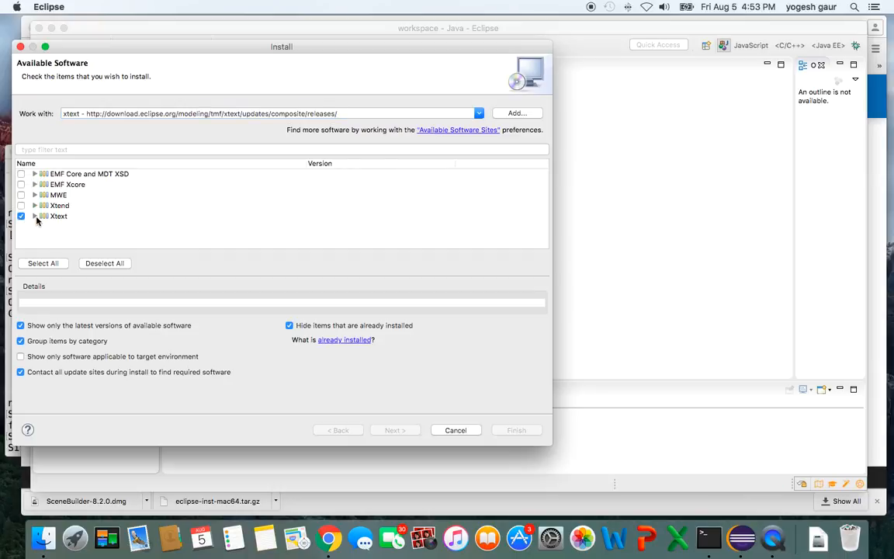
pyautogui.click(34, 215)
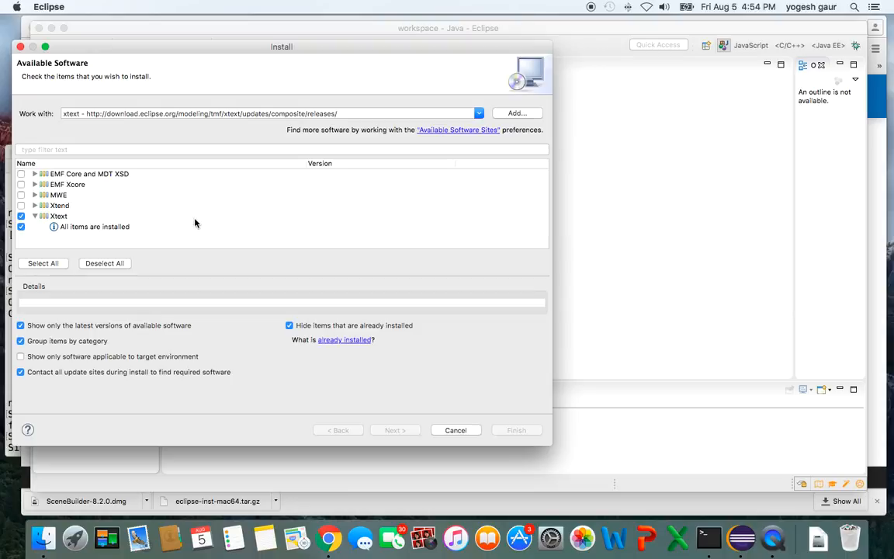
pyautogui.click(456, 430)
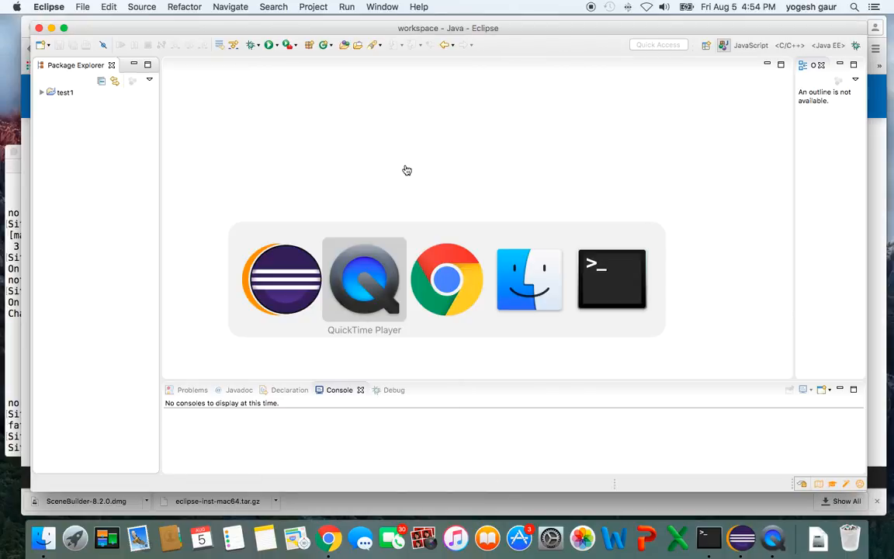
# Back in Chrome, show the e(fx)clipse install page scrolled to its Update sites links
pyautogui.click(447, 279)
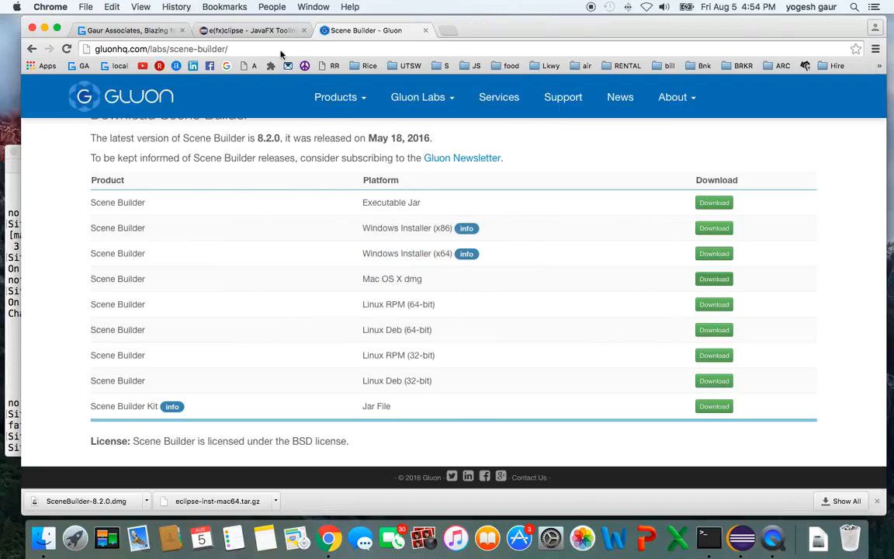
pyautogui.click(248, 31)
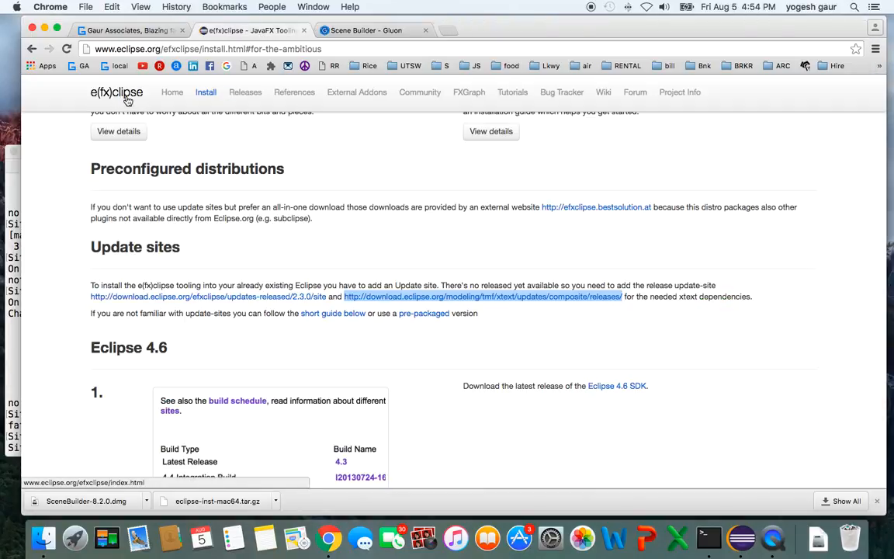
pyautogui.scroll(3)
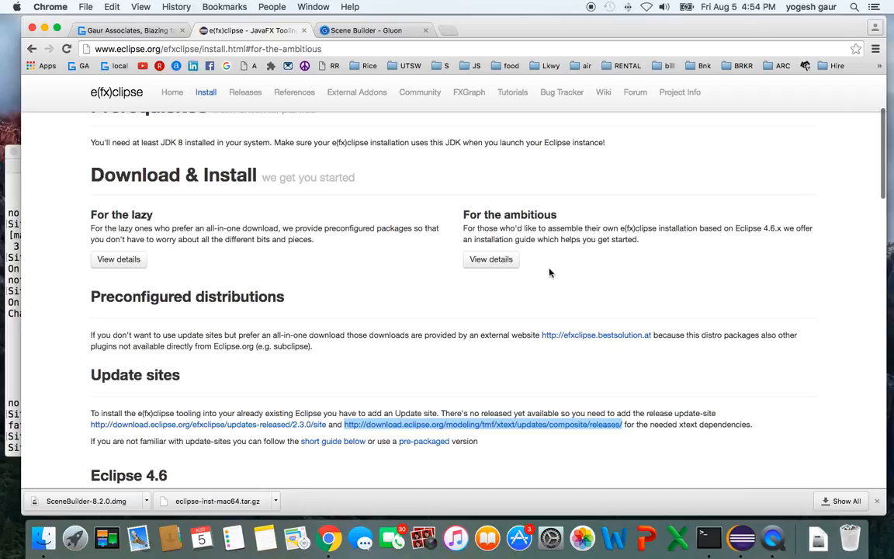
pyautogui.scroll(-3)
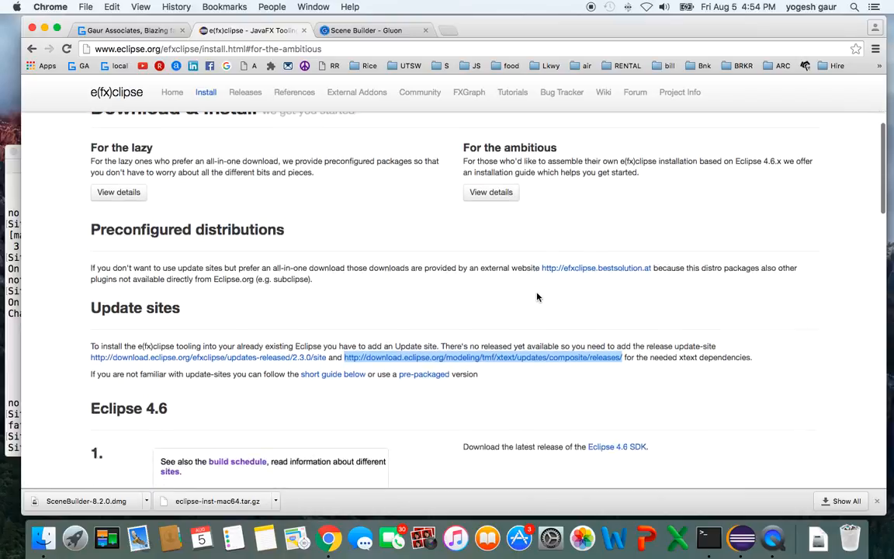
pyautogui.scroll(-3)
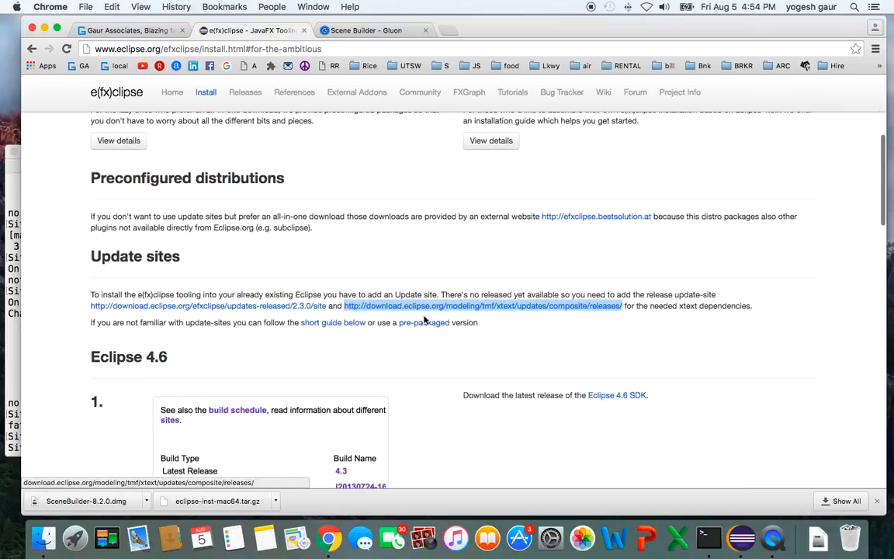
pyautogui.moveTo(360, 177)
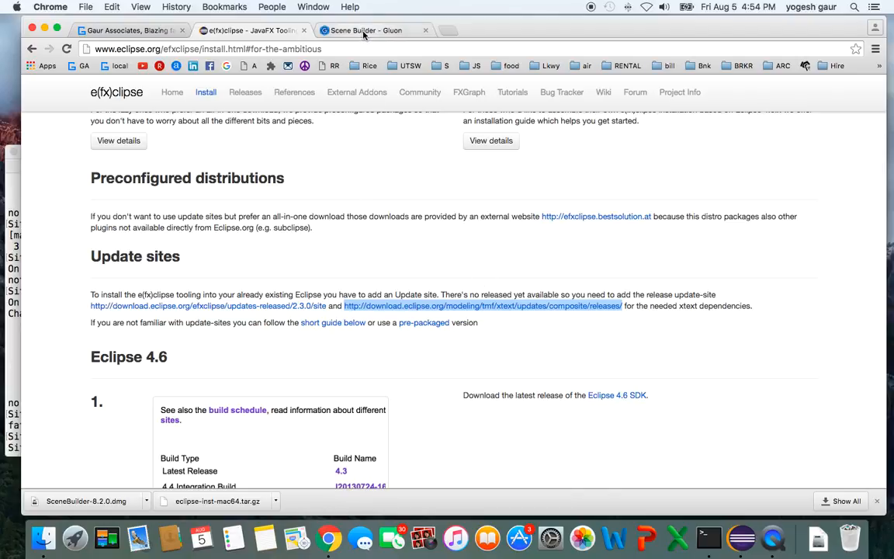
# Show Gluon's Scene Builder page with its Download Scene Builder 8.2.0 installer table
pyautogui.click(365, 31)
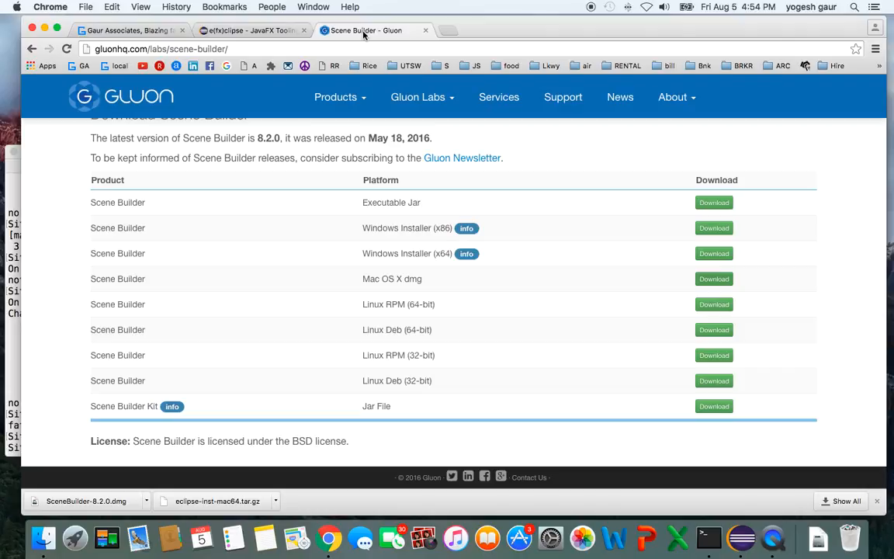
pyautogui.moveTo(270, 149)
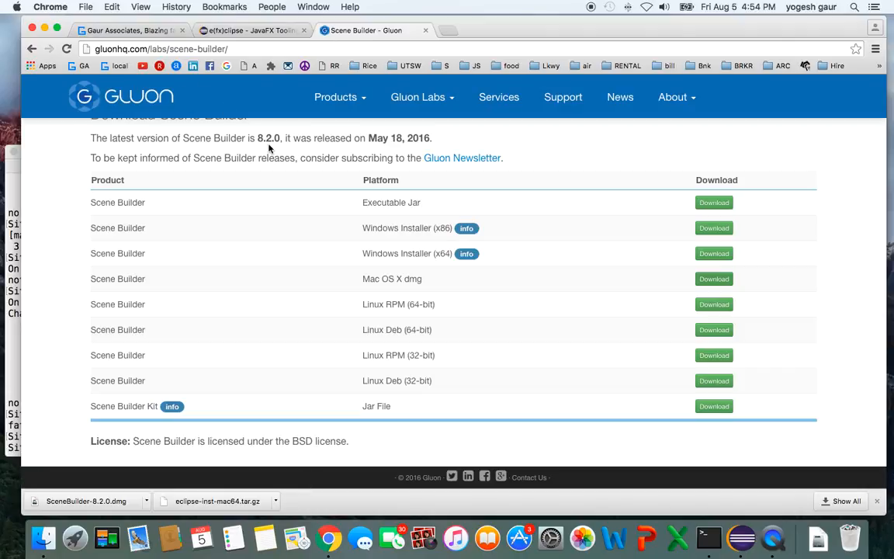
pyautogui.moveTo(131, 129)
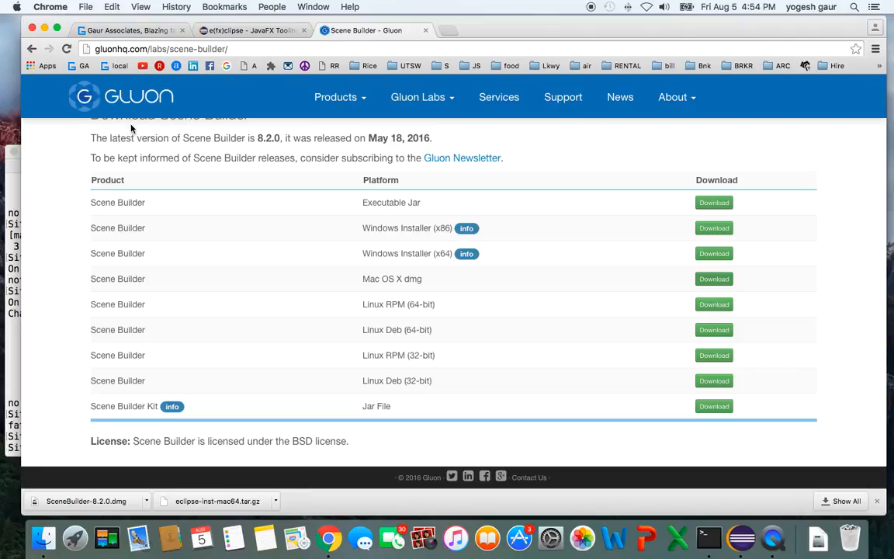
pyautogui.moveTo(422, 227)
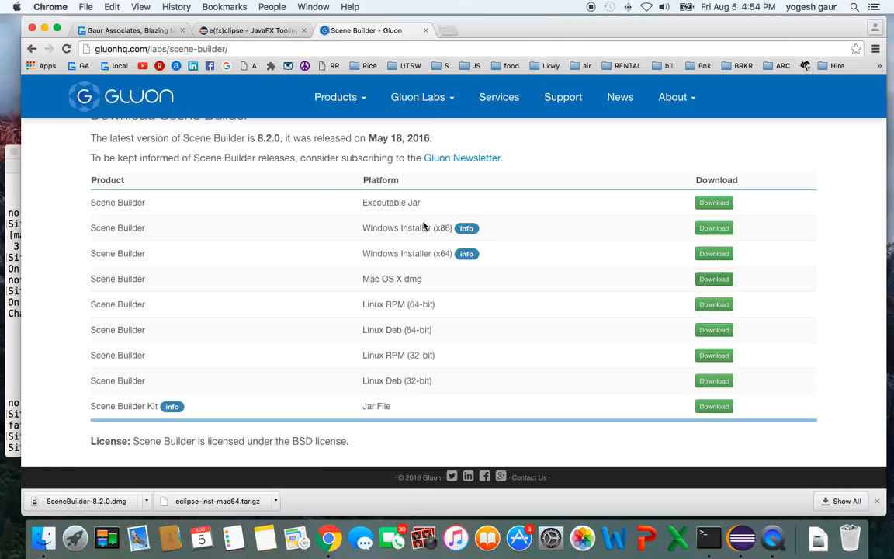
pyautogui.scroll(3)
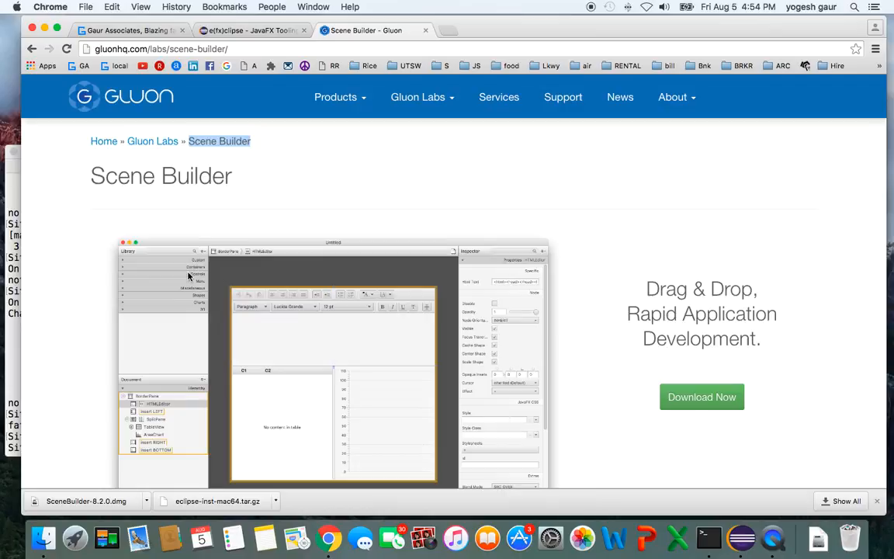
pyautogui.scroll(-3)
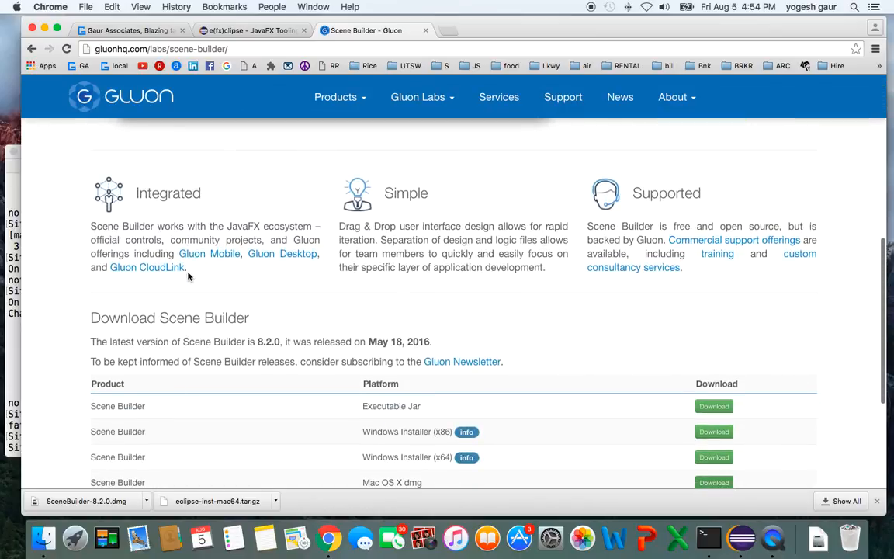
pyautogui.moveTo(193, 277)
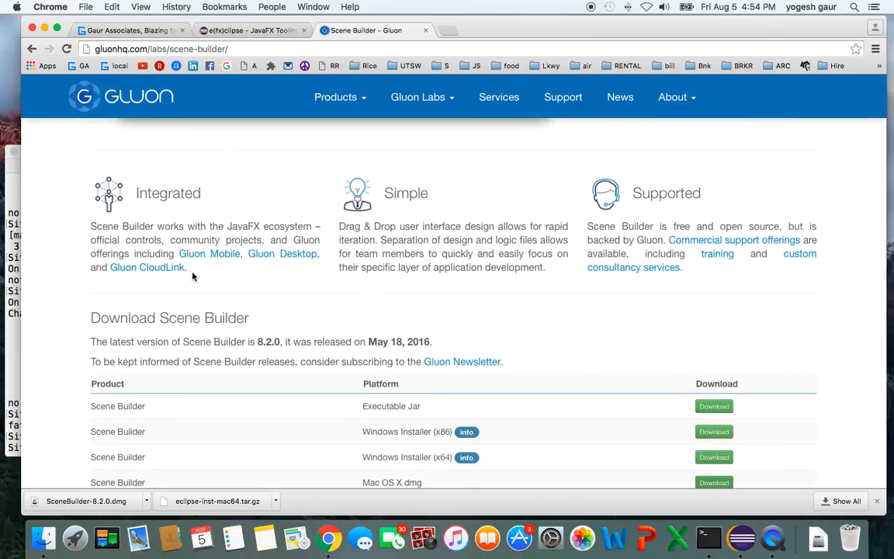
pyautogui.scroll(3)
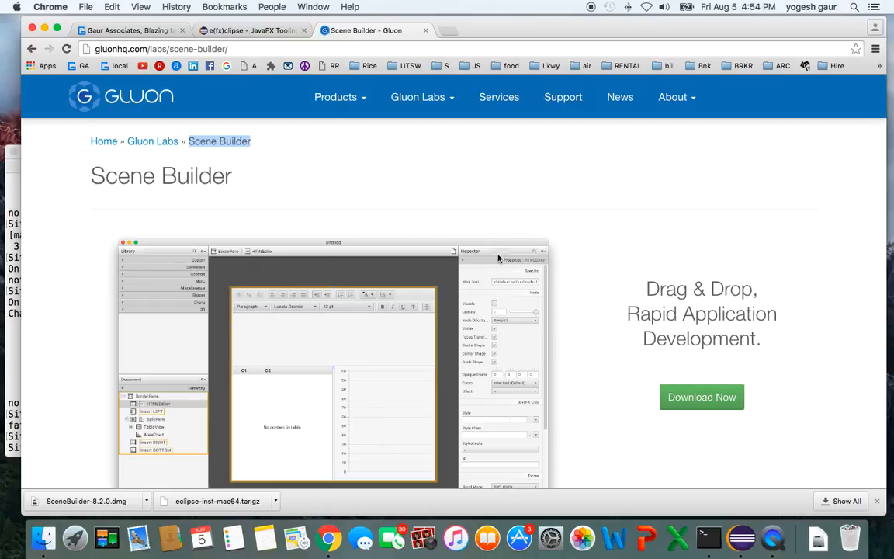
pyautogui.moveTo(357, 189)
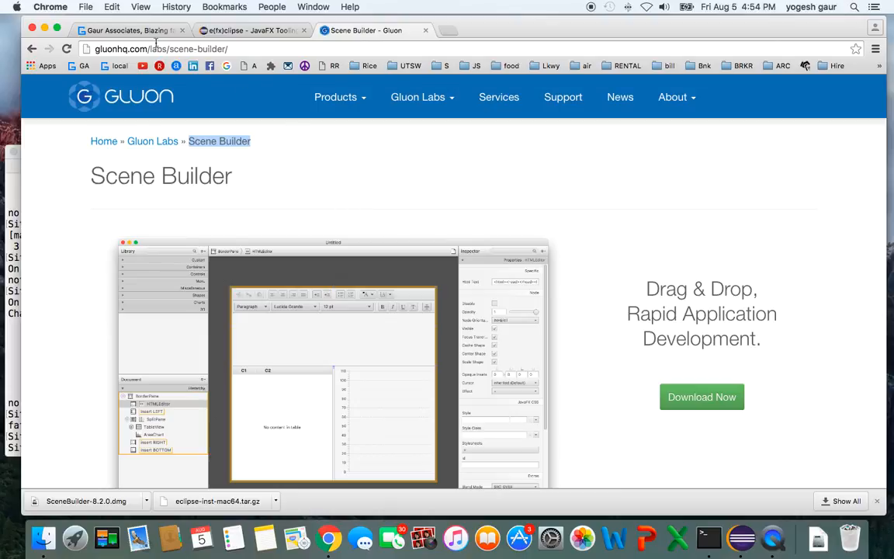
# Return to the Gaur Associates links page tab in Chrome
pyautogui.click(124, 31)
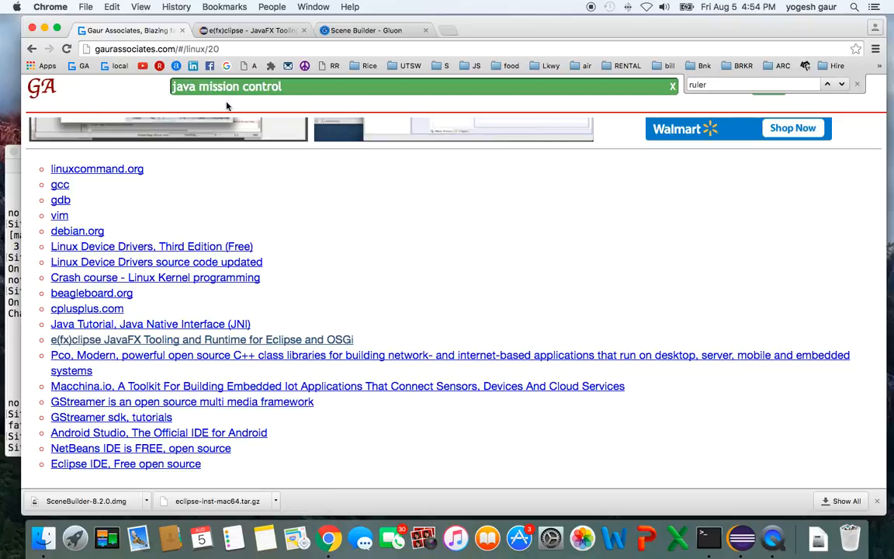
pyautogui.moveTo(338, 226)
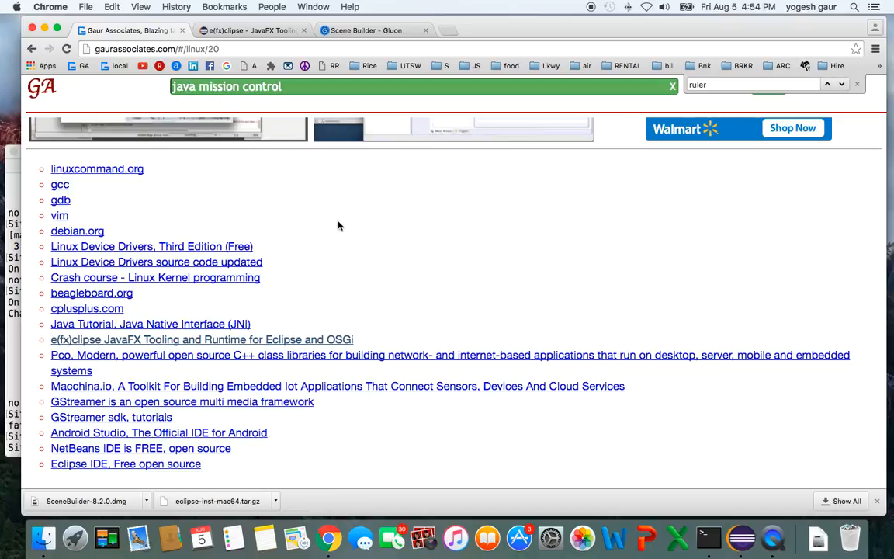
pyautogui.moveTo(273, 363)
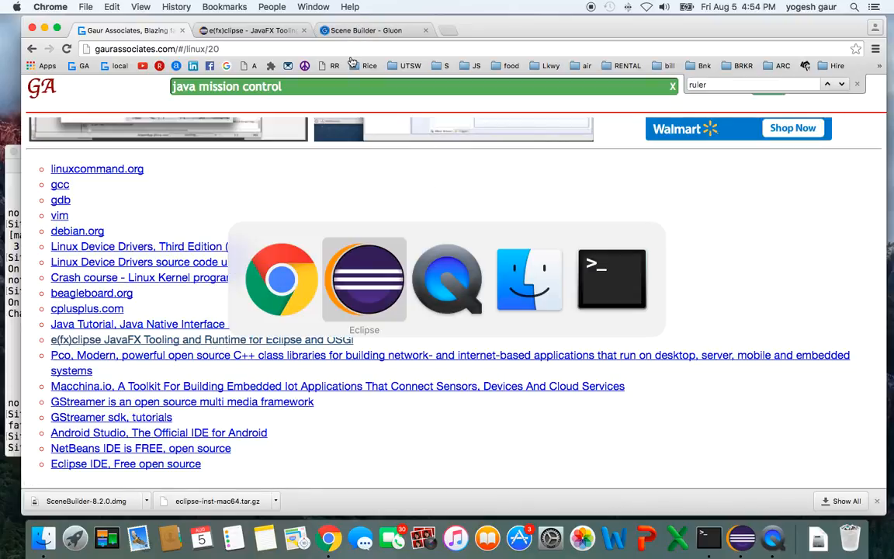
# In Eclipse, start the New Project wizard and choose the JavaFX Project type
pyautogui.click(363, 279)
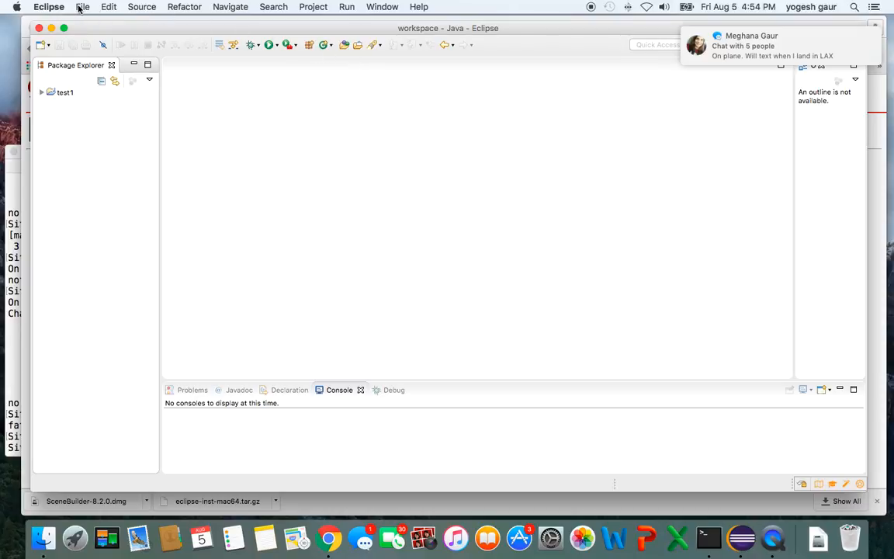
pyautogui.click(83, 7)
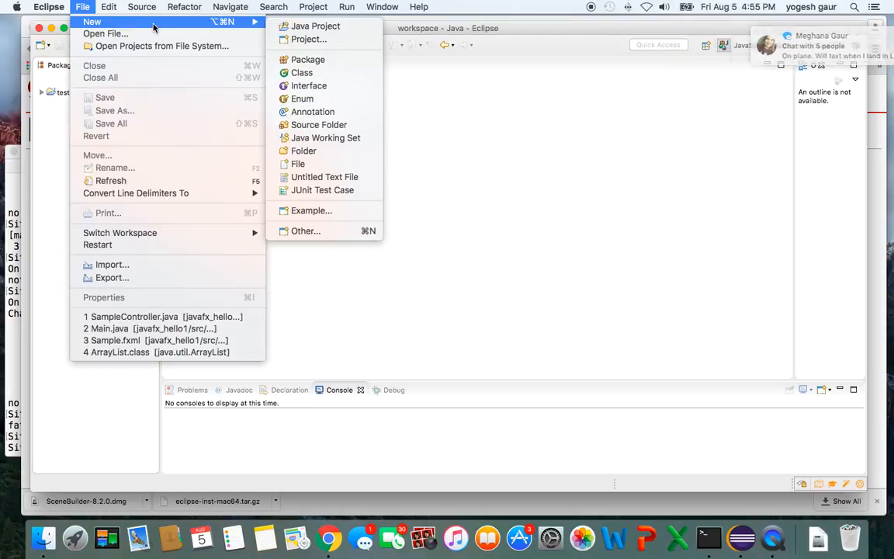
pyautogui.moveTo(309, 40)
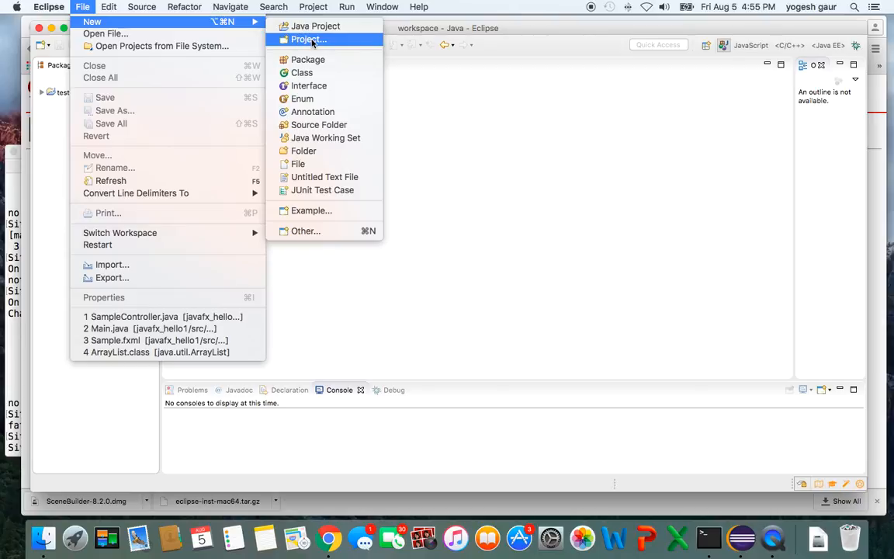
pyautogui.click(309, 38)
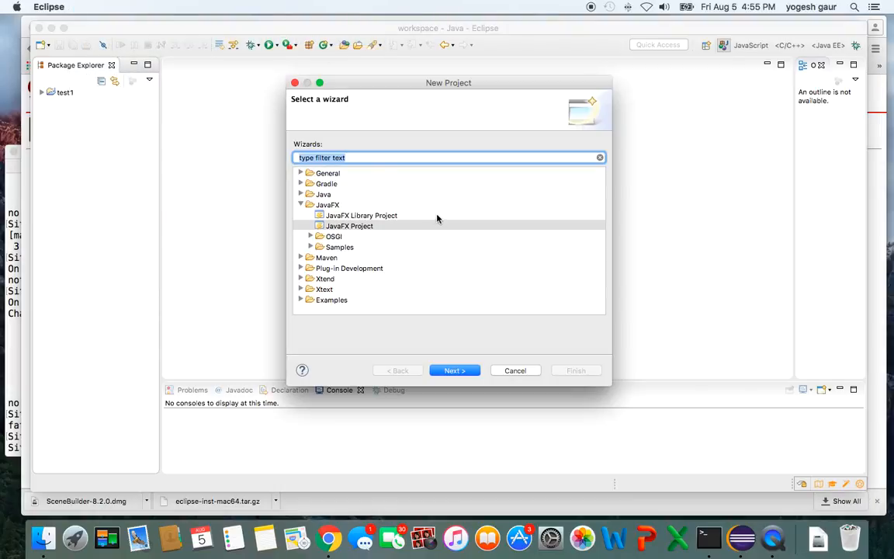
pyautogui.click(348, 227)
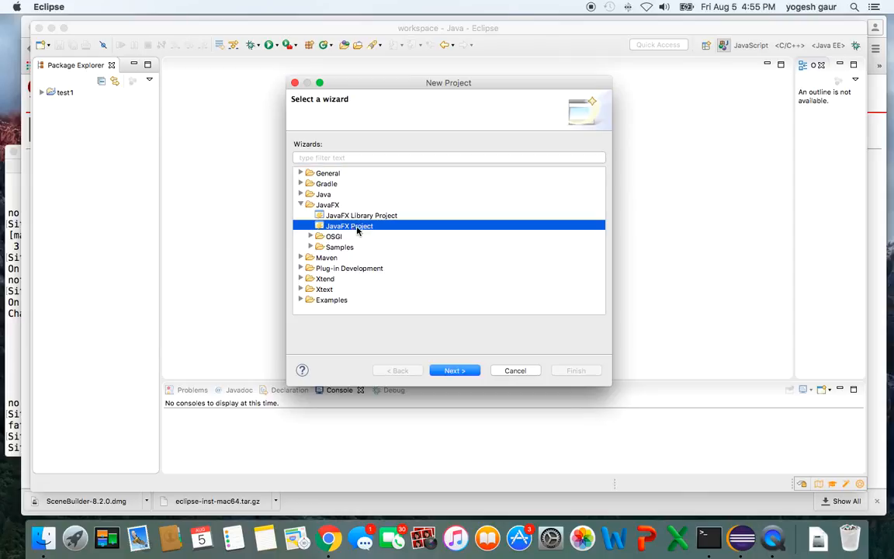
pyautogui.click(454, 370)
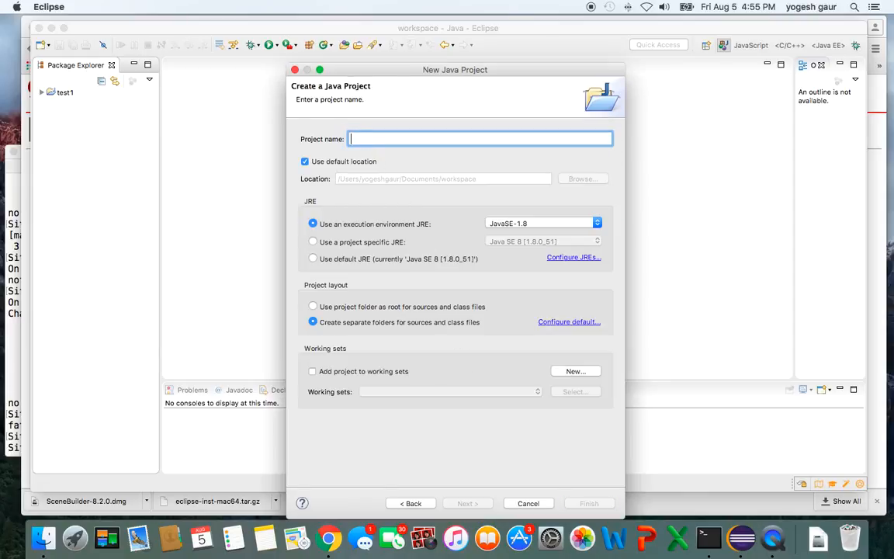
# Name the project hello, keep default build settings and choose FXML as the declarative UI language
pyautogui.write('hello')
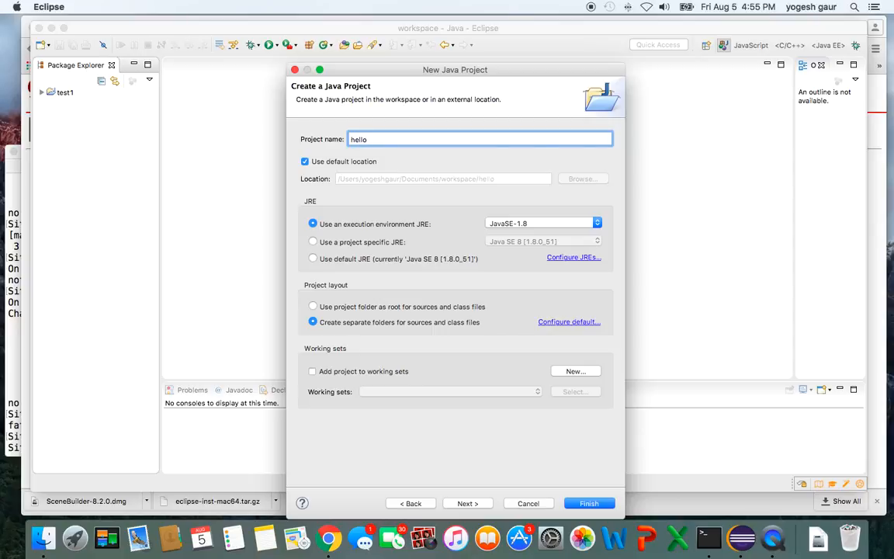
pyautogui.click(466, 503)
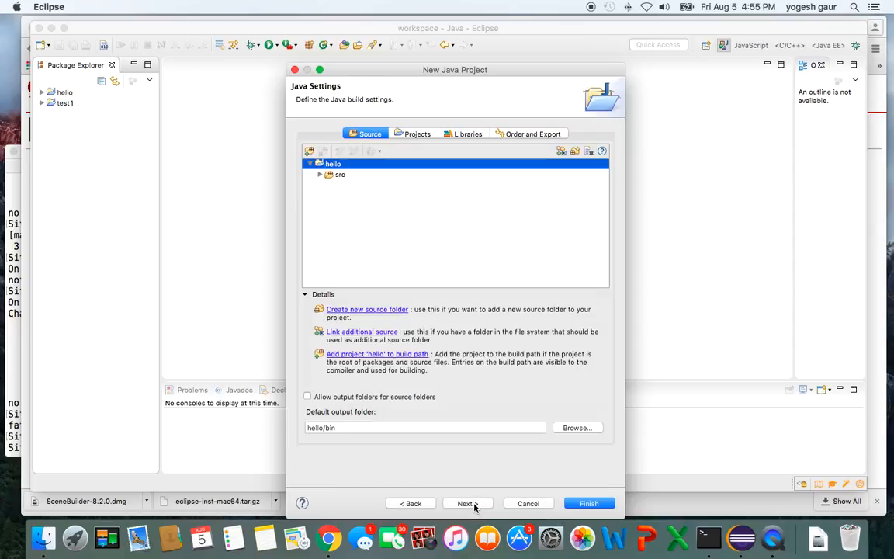
pyautogui.click(466, 502)
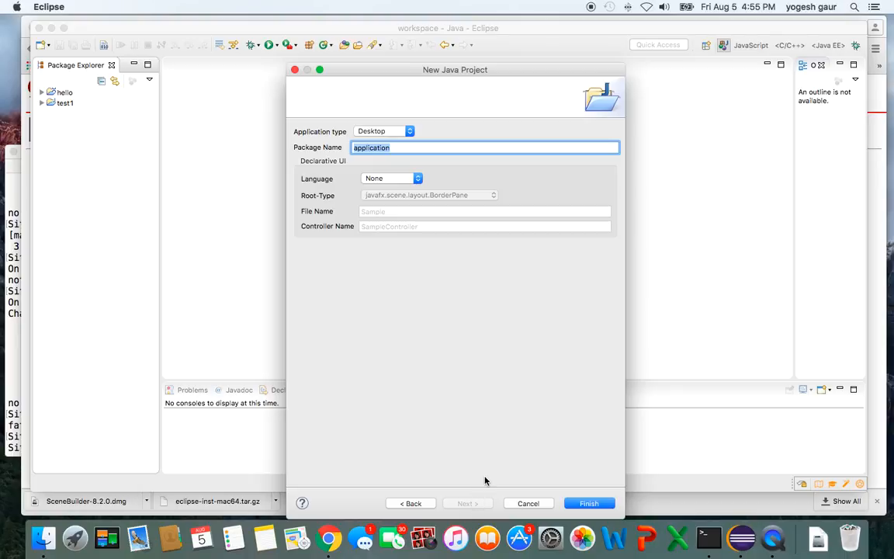
pyautogui.moveTo(582, 490)
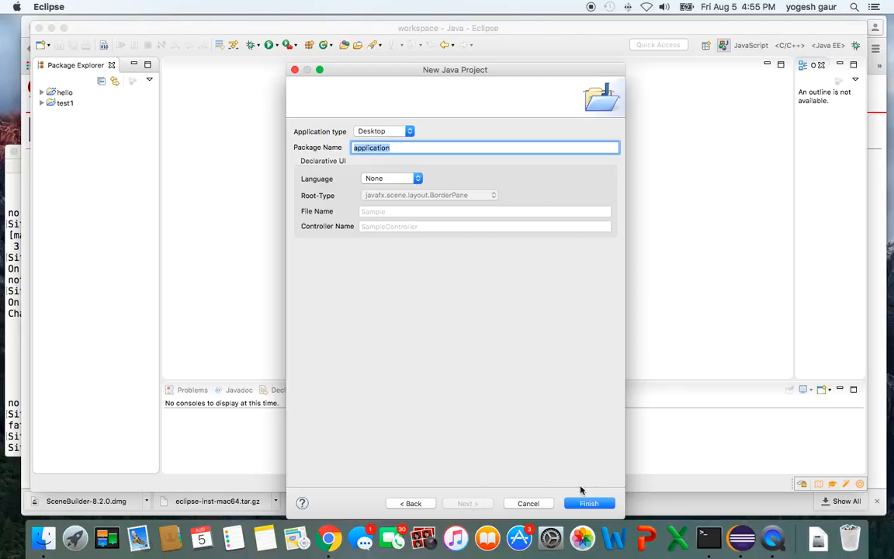
pyautogui.moveTo(416, 186)
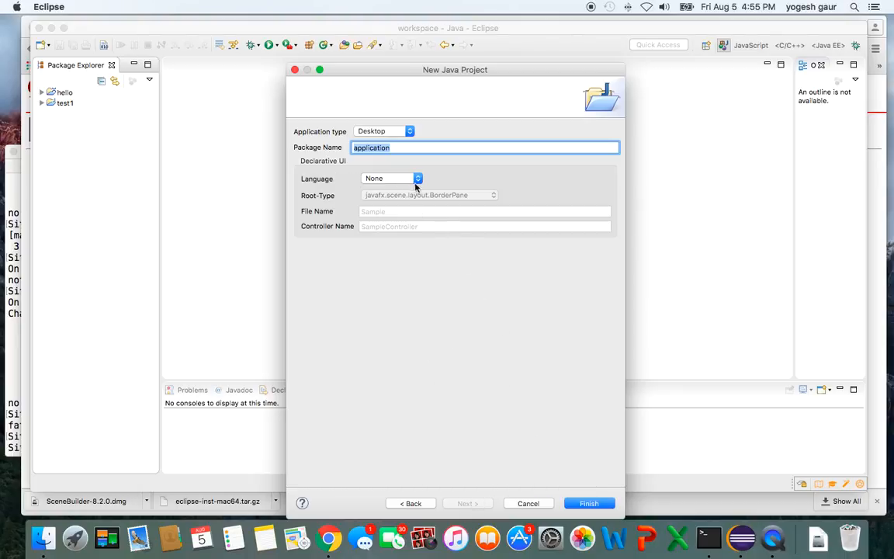
pyautogui.click(418, 179)
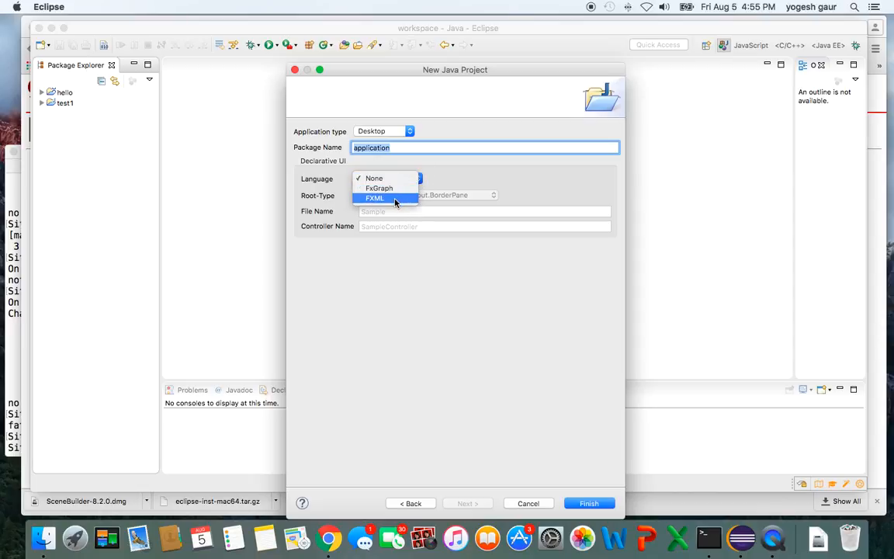
pyautogui.click(375, 197)
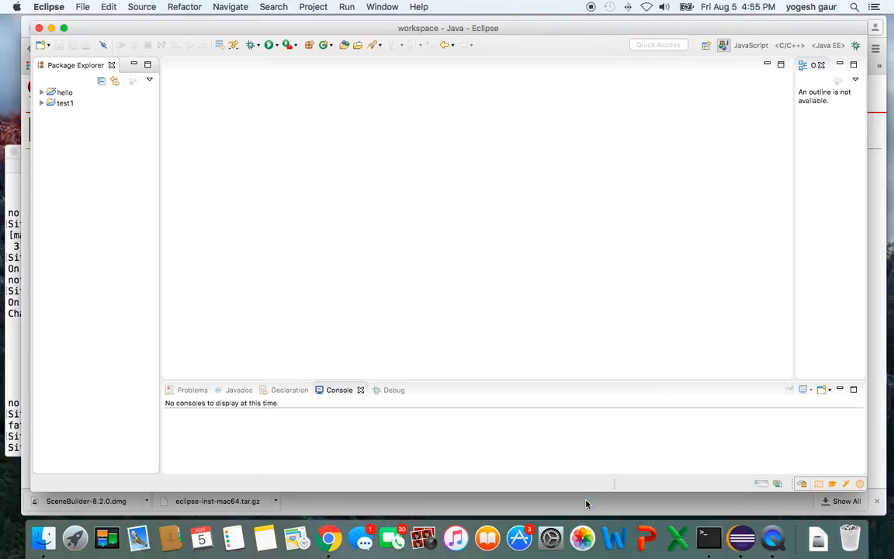
# Expand hello > src > application in Package Explorer and open Main.java in the editor
pyautogui.click(65, 93)
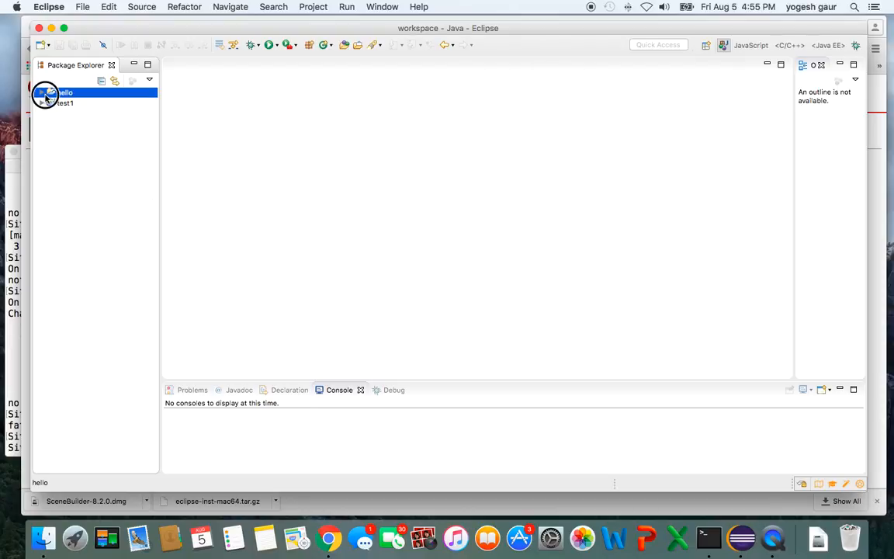
pyautogui.click(42, 93)
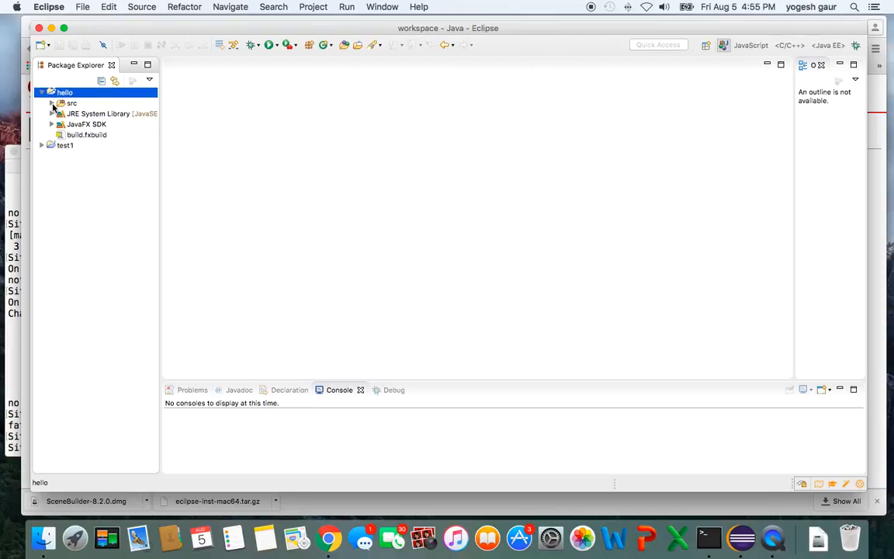
pyautogui.click(53, 102)
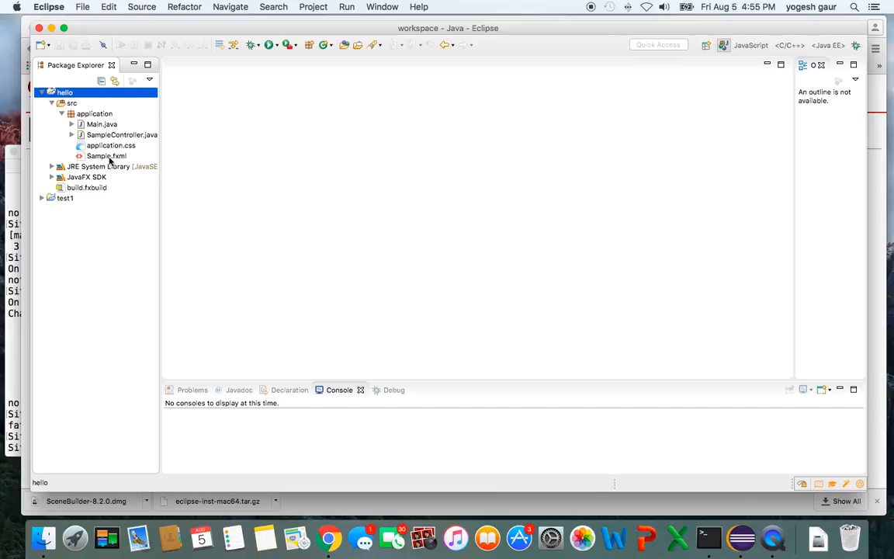
pyautogui.doubleClick(105, 155)
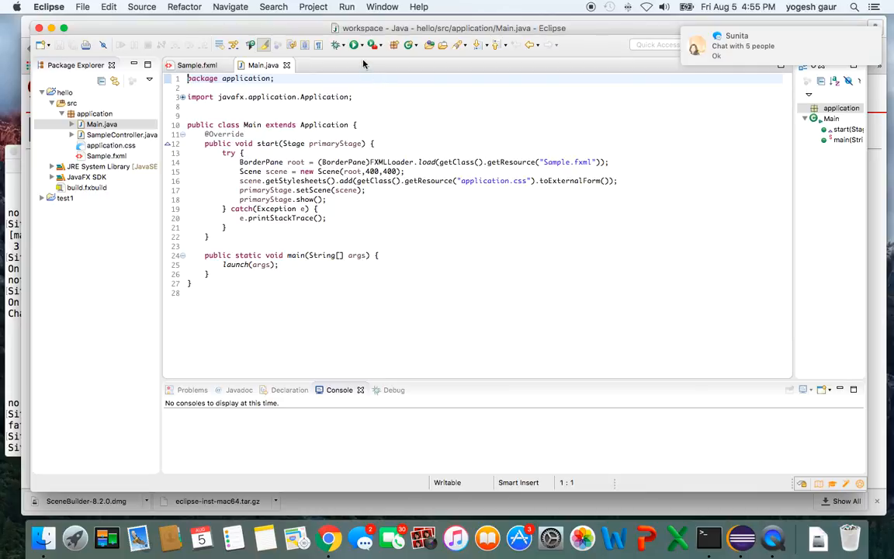
# Run Main.java, view the hello app's empty window, close it and select Sample.fxml
pyautogui.click(353, 43)
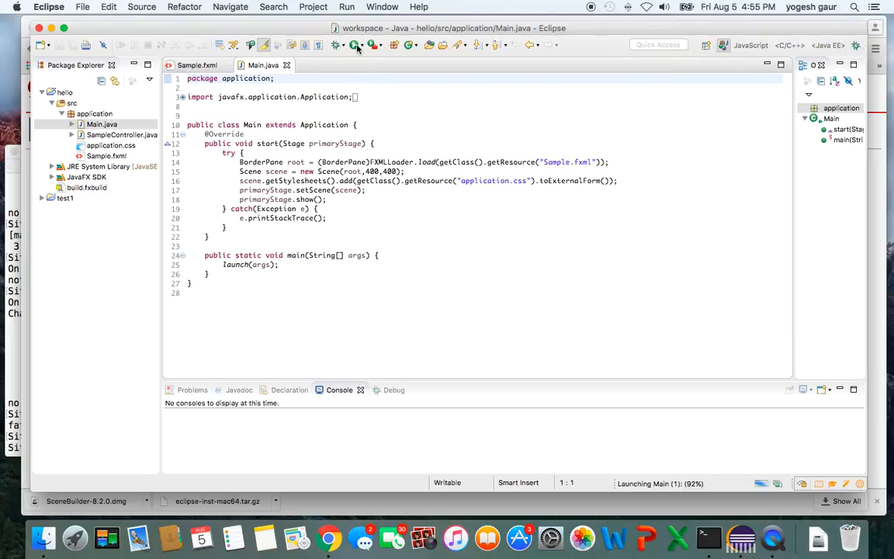
pyautogui.click(354, 44)
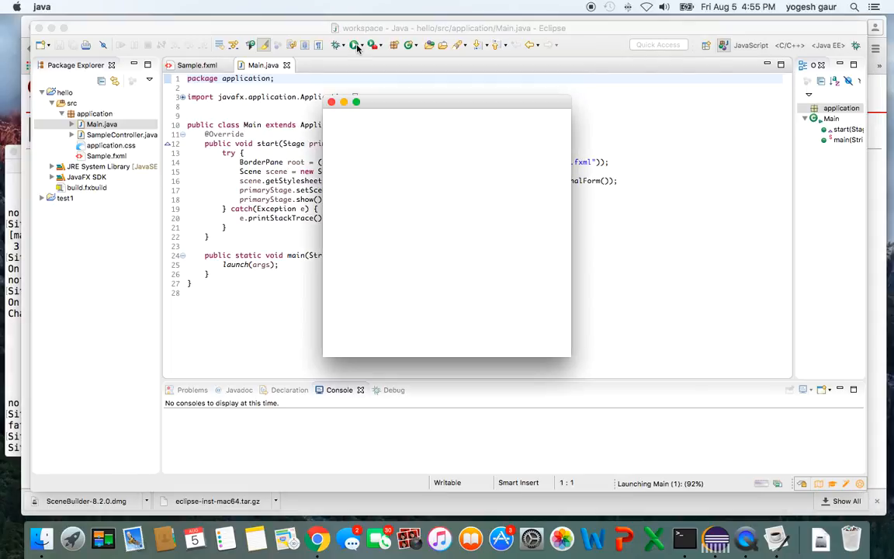
pyautogui.click(354, 44)
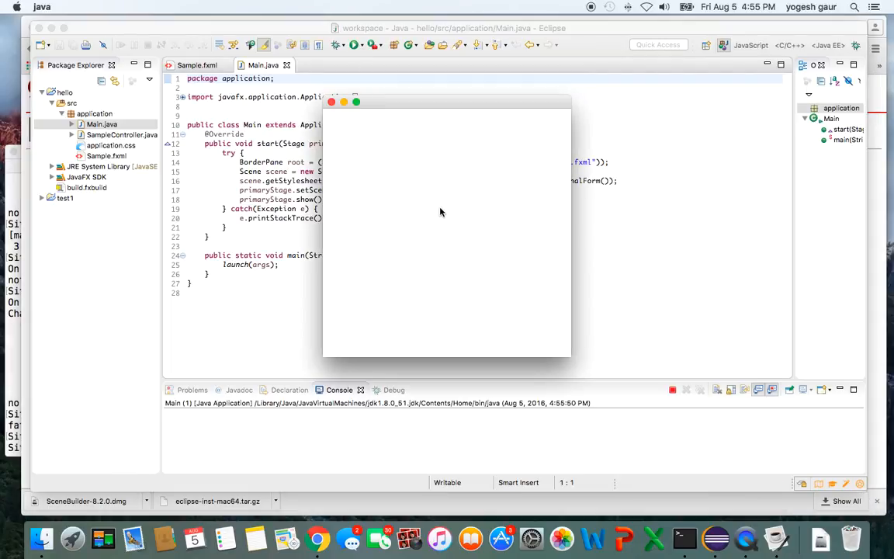
pyautogui.moveTo(333, 102)
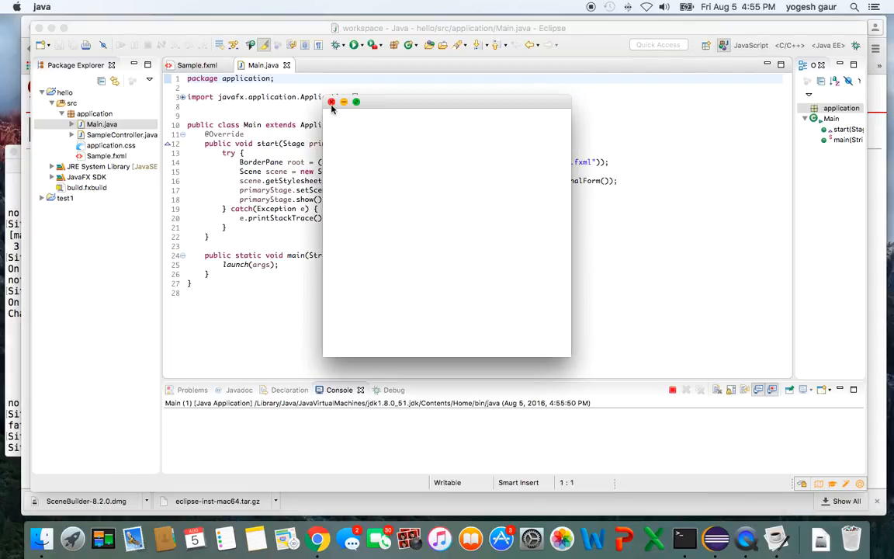
pyautogui.click(332, 103)
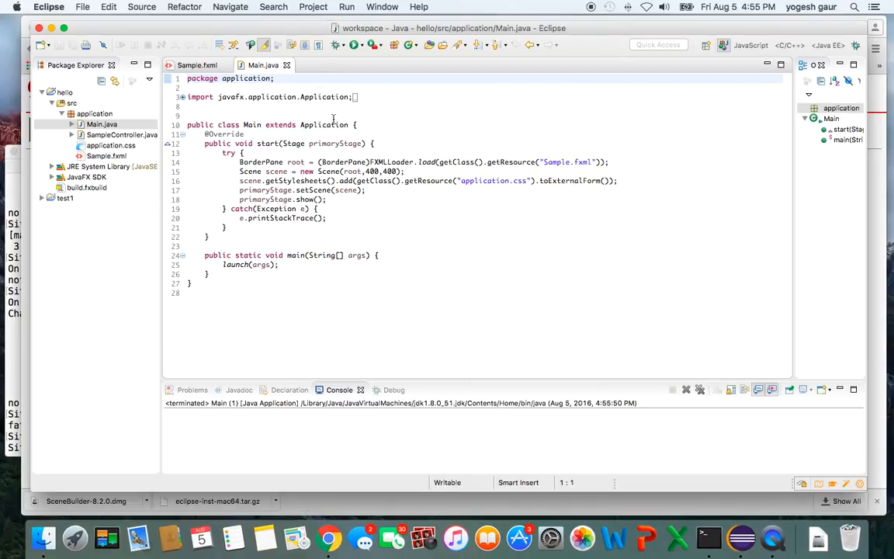
pyautogui.click(106, 155)
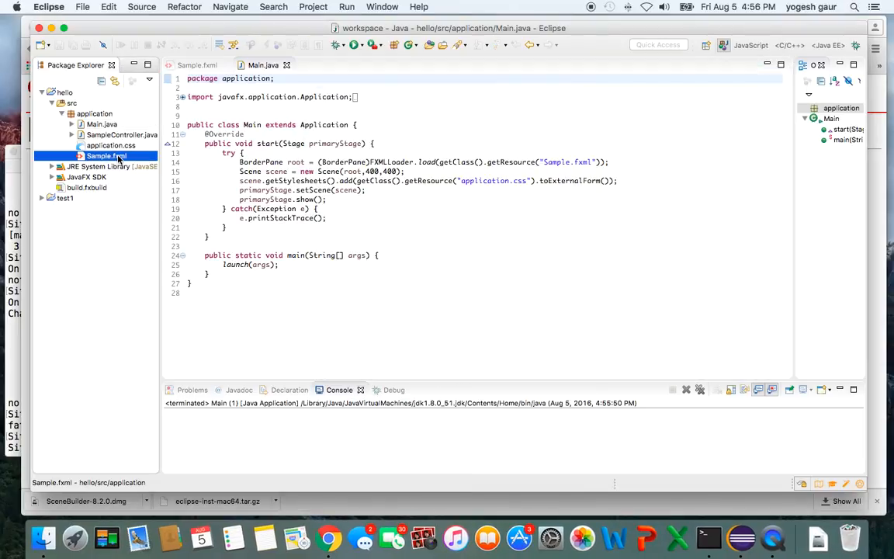
# Open Sample.fxml in SceneBuilder and add a nested BorderPane with a Button in its centre
pyautogui.rightClick(106, 155)
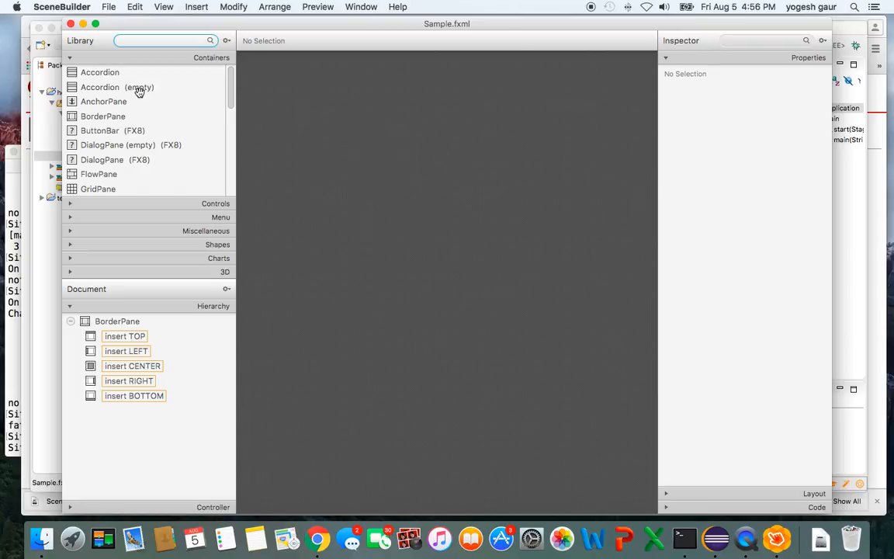
pyautogui.click(102, 115)
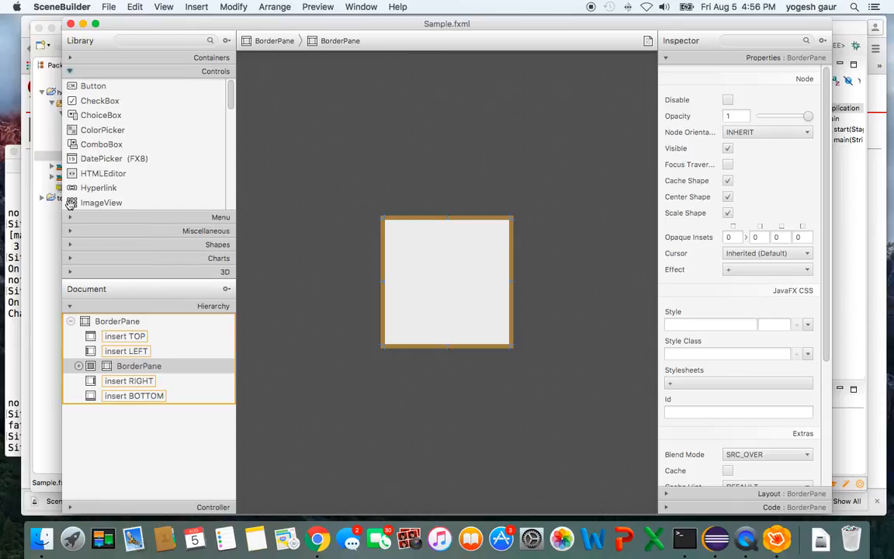
pyautogui.click(93, 85)
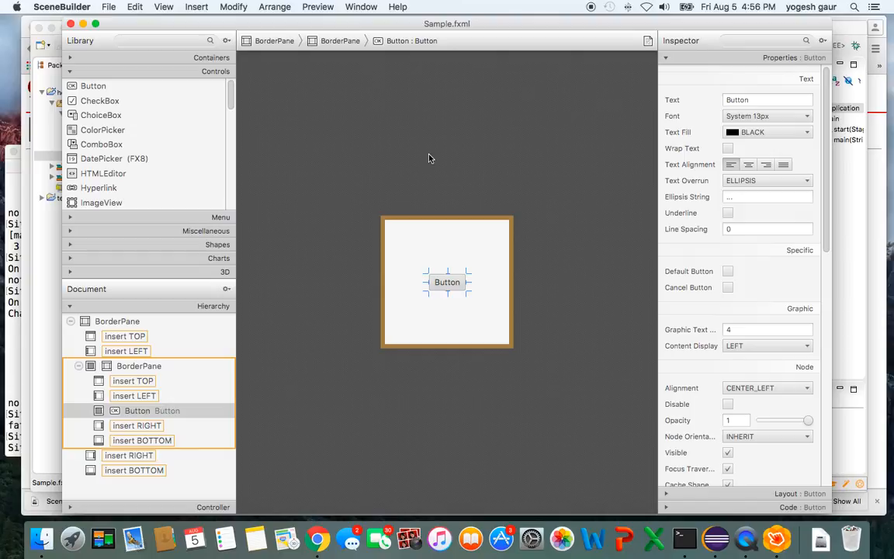
pyautogui.moveTo(319, 6)
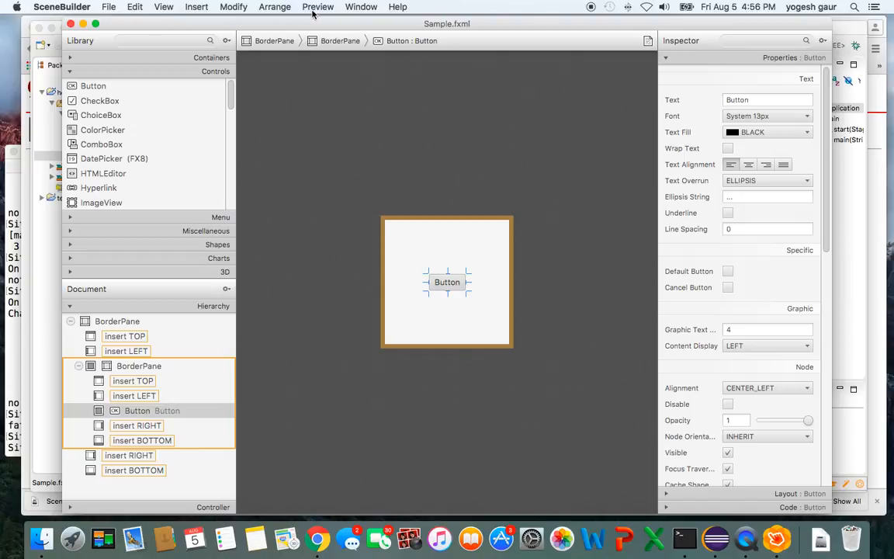
# Preview the Button layout in its own window and close the preview
pyautogui.click(317, 7)
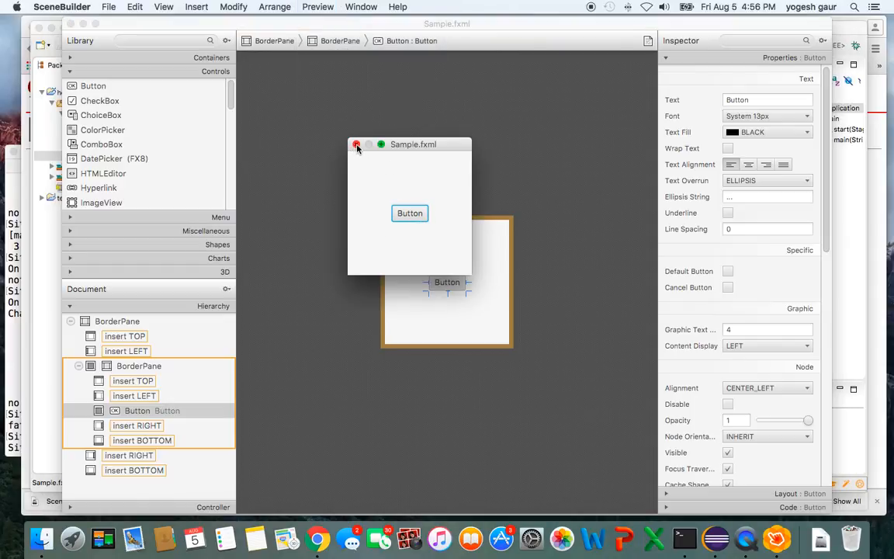
pyautogui.click(357, 145)
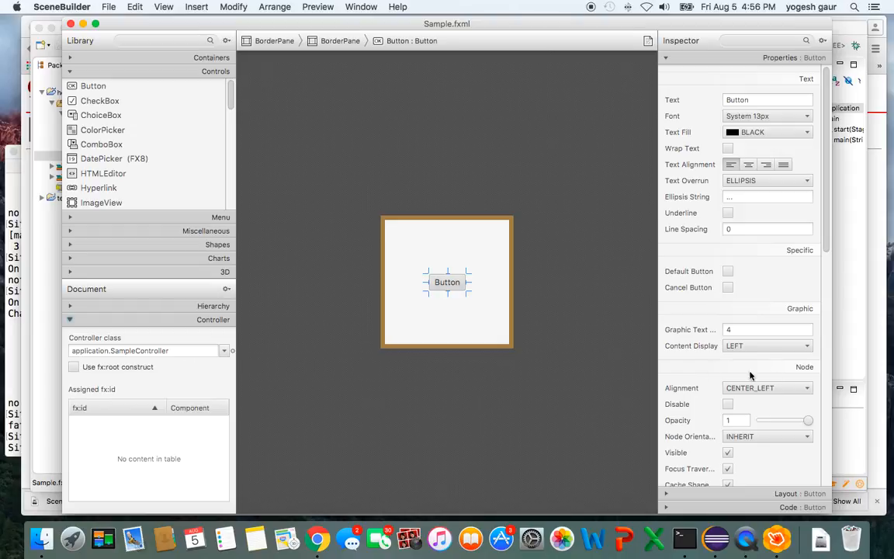
# Attach application.css as the Button's stylesheet and scroll to its Code properties
pyautogui.scroll(-3)
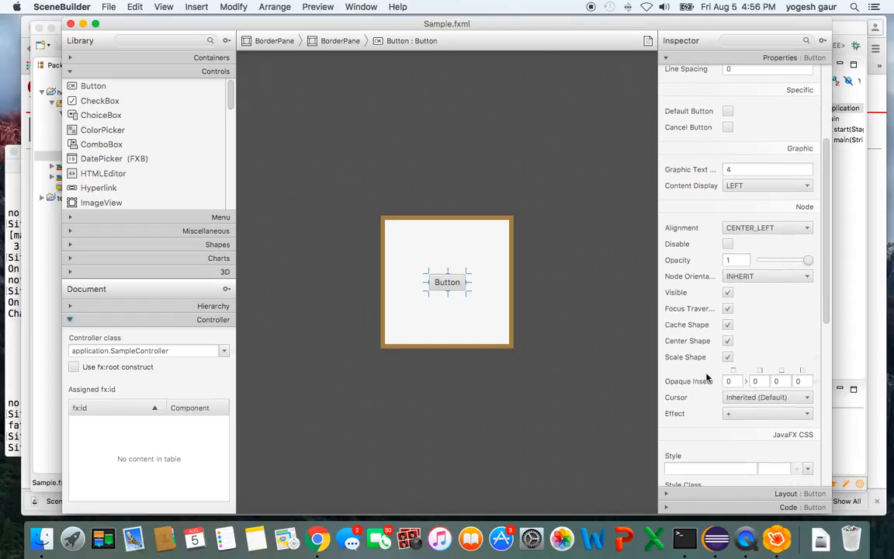
pyautogui.scroll(-3)
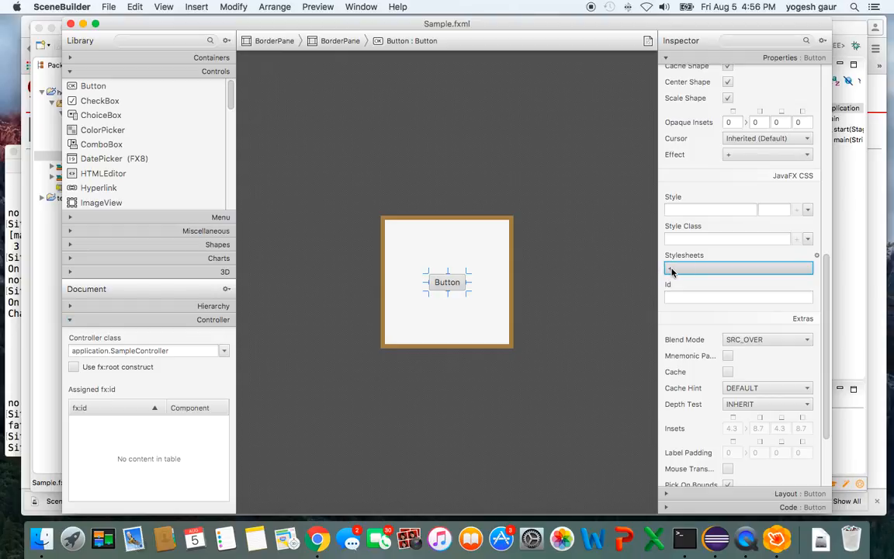
pyautogui.click(670, 267)
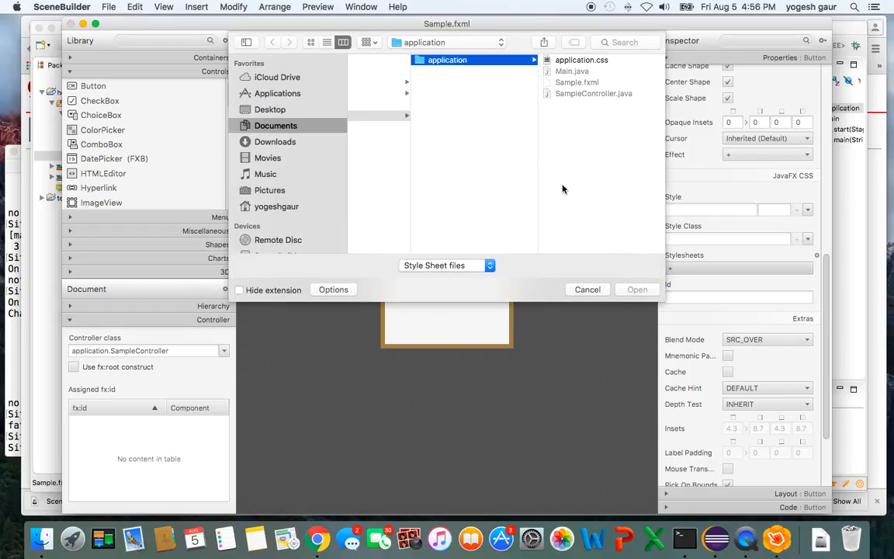
pyautogui.click(581, 59)
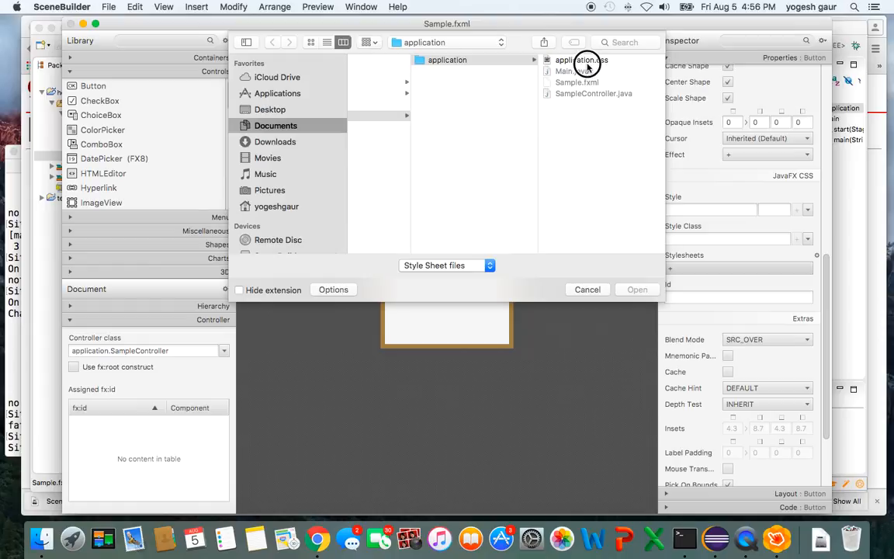
pyautogui.click(586, 290)
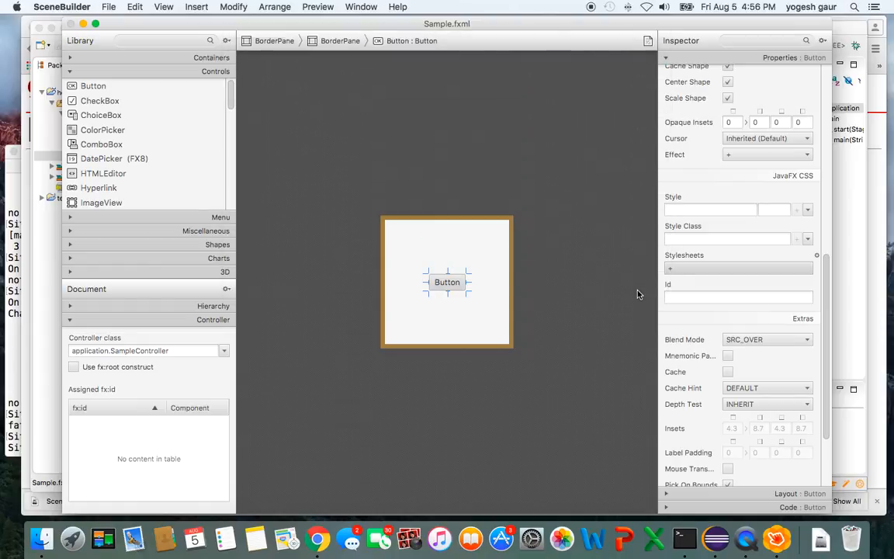
pyautogui.scroll(-3)
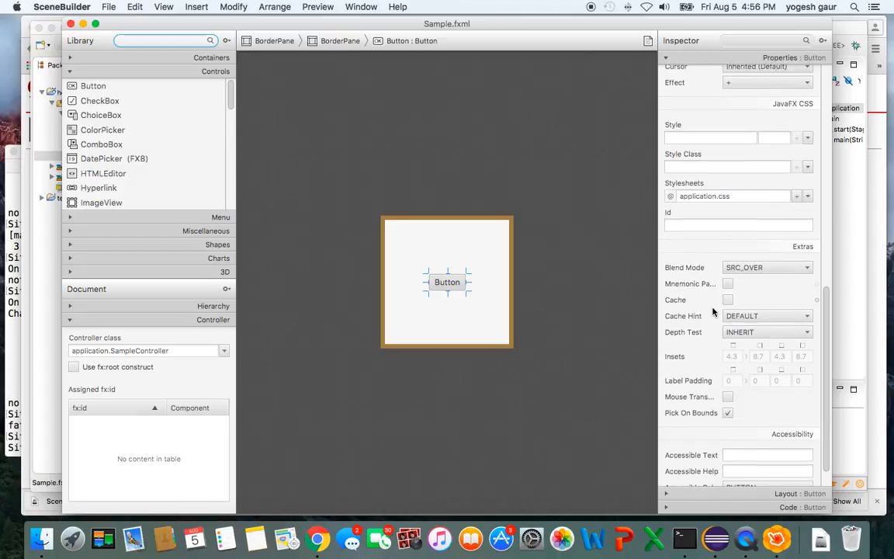
pyautogui.scroll(-3)
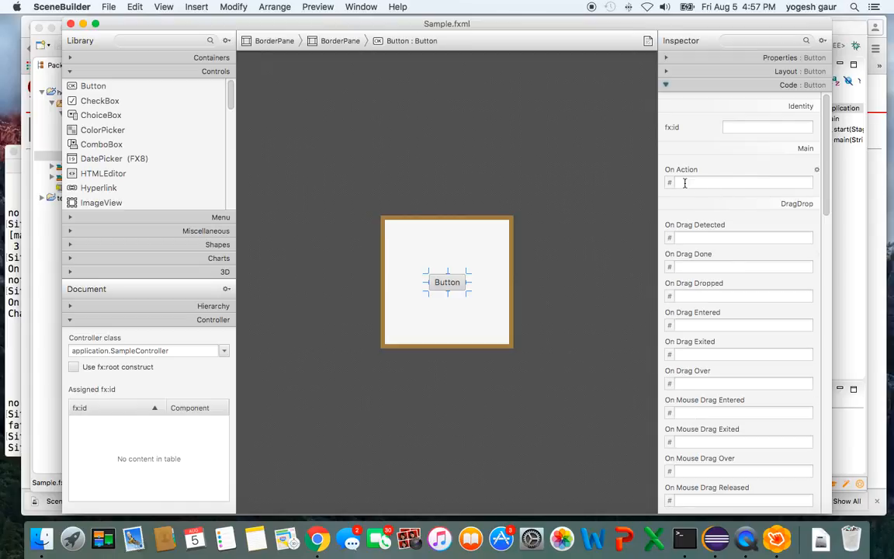
# Leave the Button's fx:id empty, set its On Action handler to test and save Sample.fxml
pyautogui.click(742, 183)
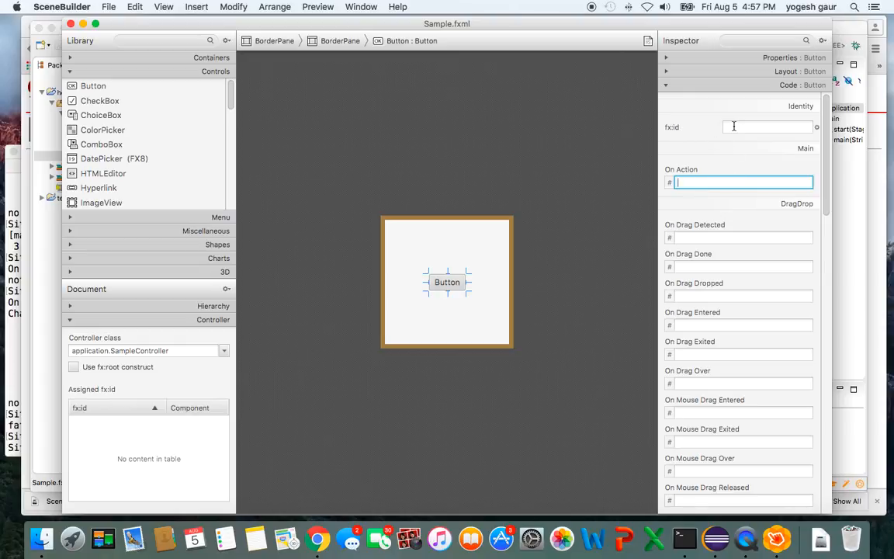
pyautogui.click(767, 127)
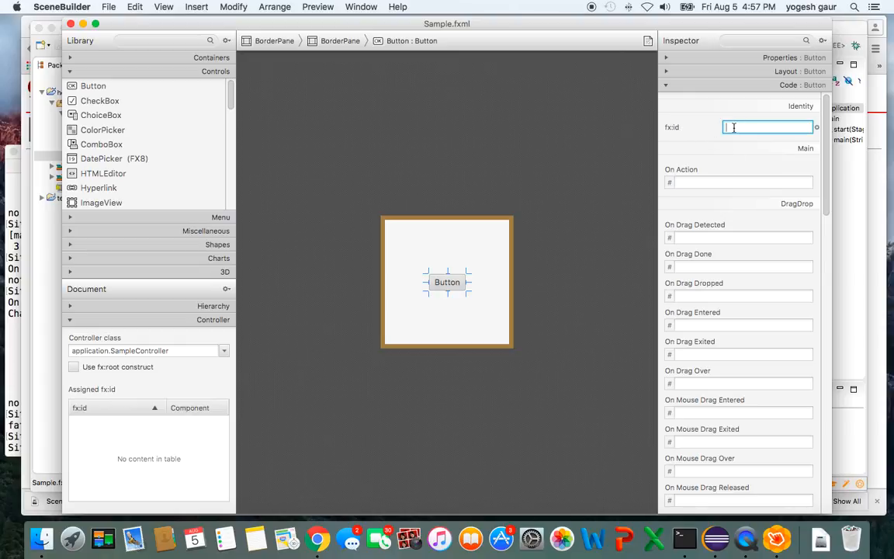
pyautogui.write('te')
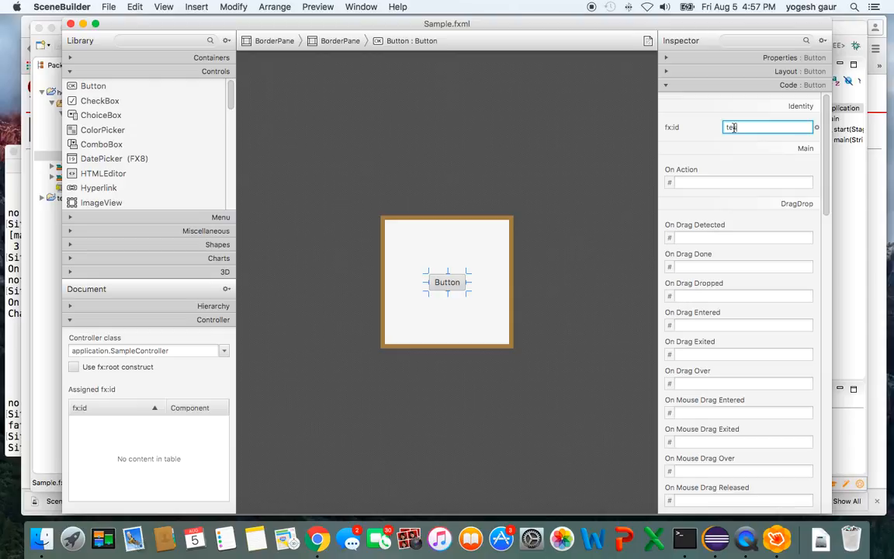
pyautogui.press('Return')
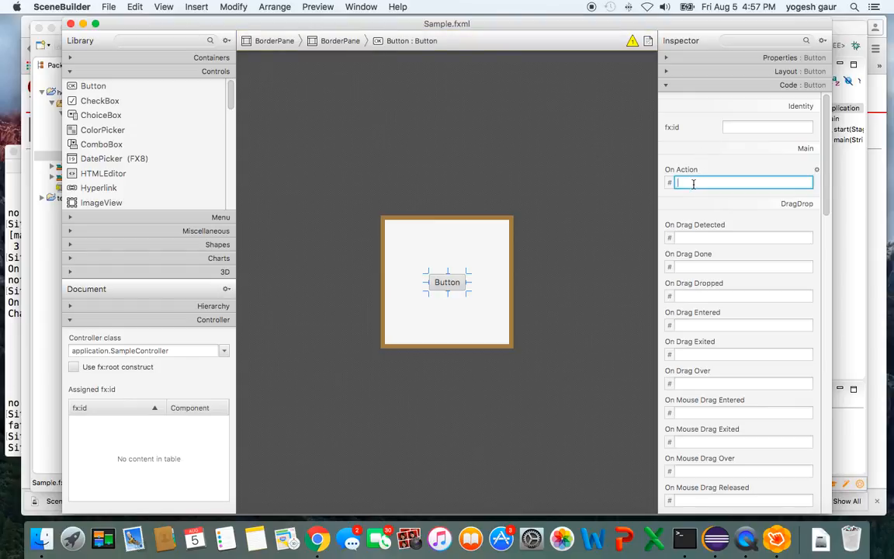
pyautogui.write('test')
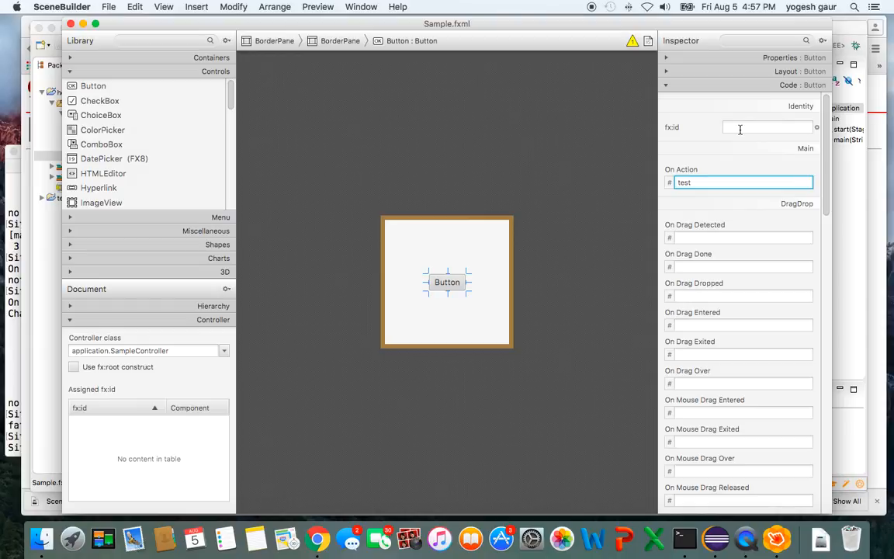
pyautogui.click(109, 6)
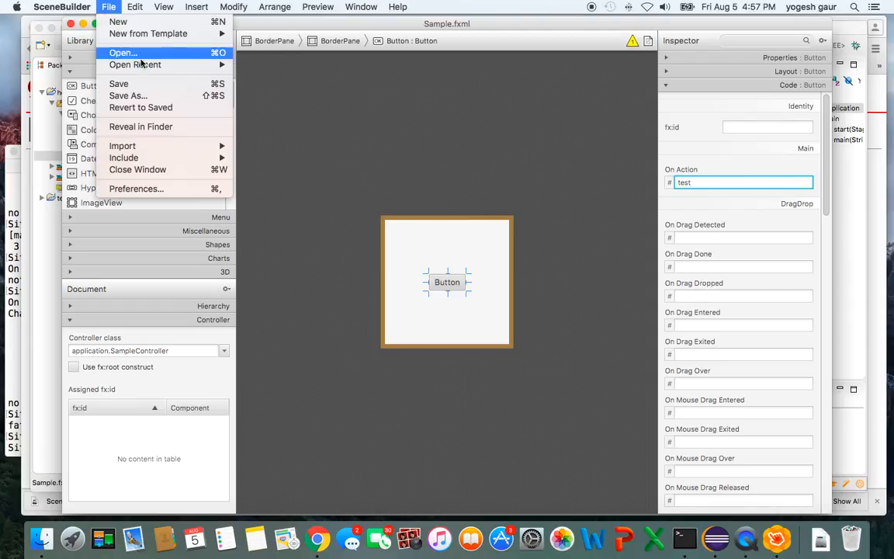
pyautogui.click(118, 83)
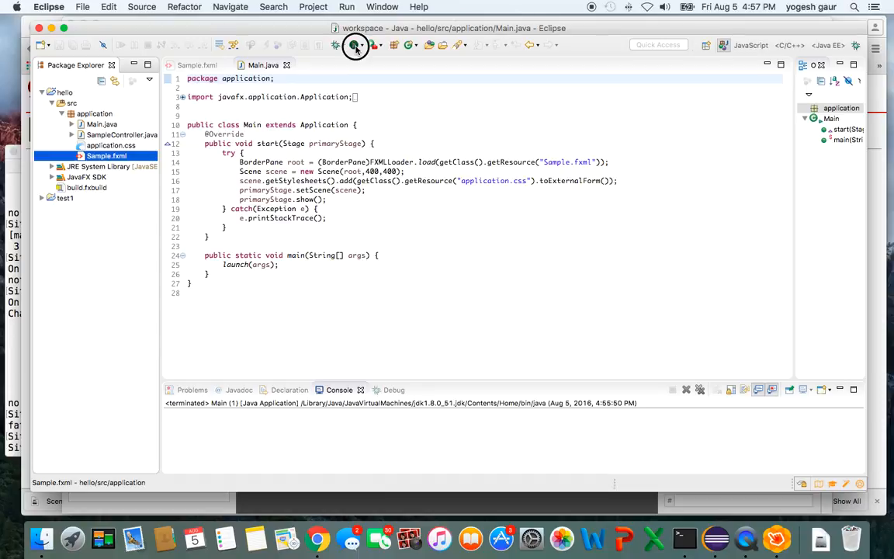
# Delete the Button's onAction="#test" attribute in Sample.fxml and relaunch Main
pyautogui.click(356, 45)
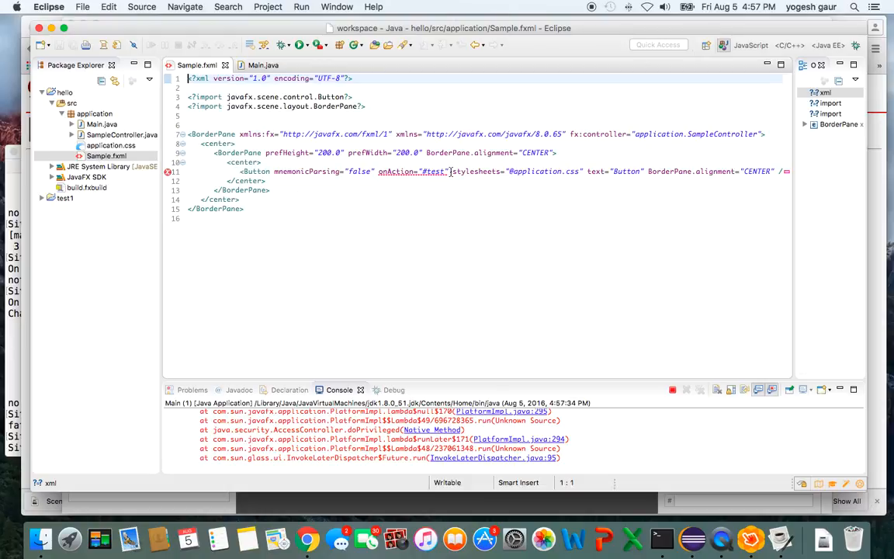
pyautogui.doubleClick(401, 171)
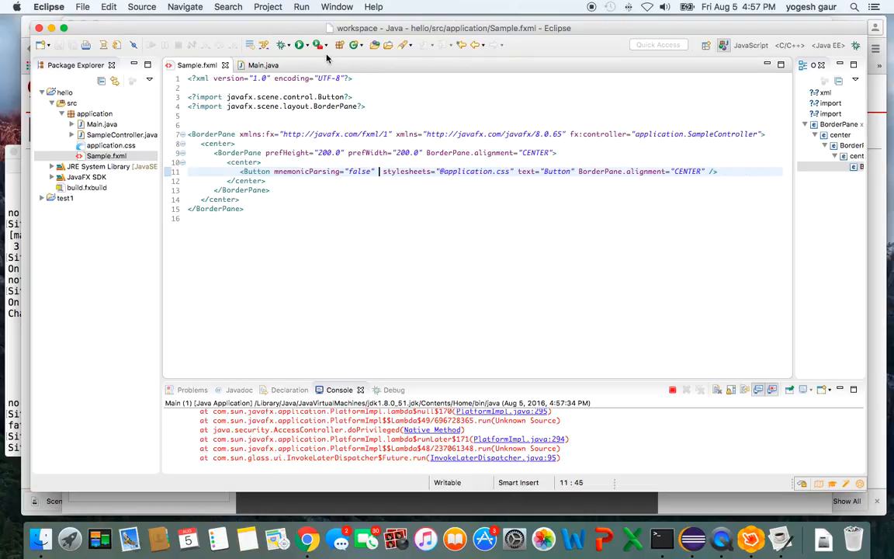
pyautogui.click(299, 44)
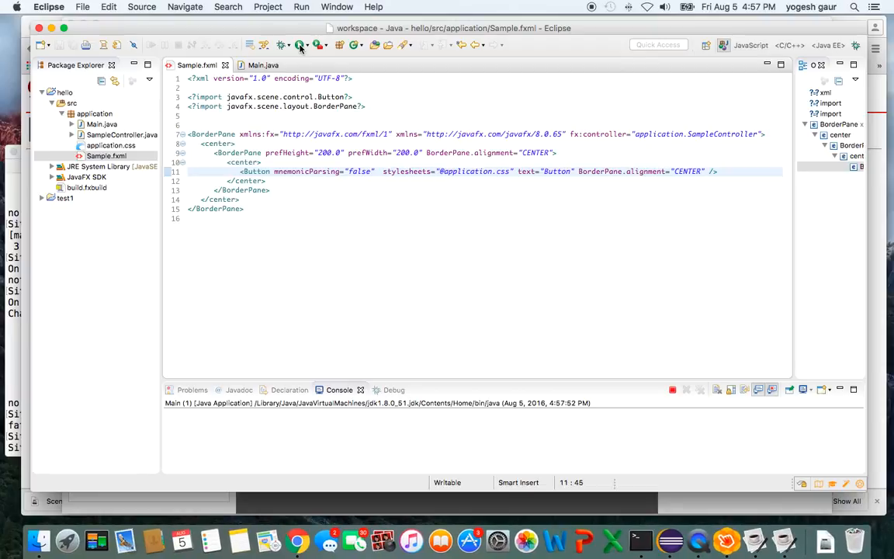
# Run the JavaFX app showing the Button, then close its window
pyautogui.click(283, 43)
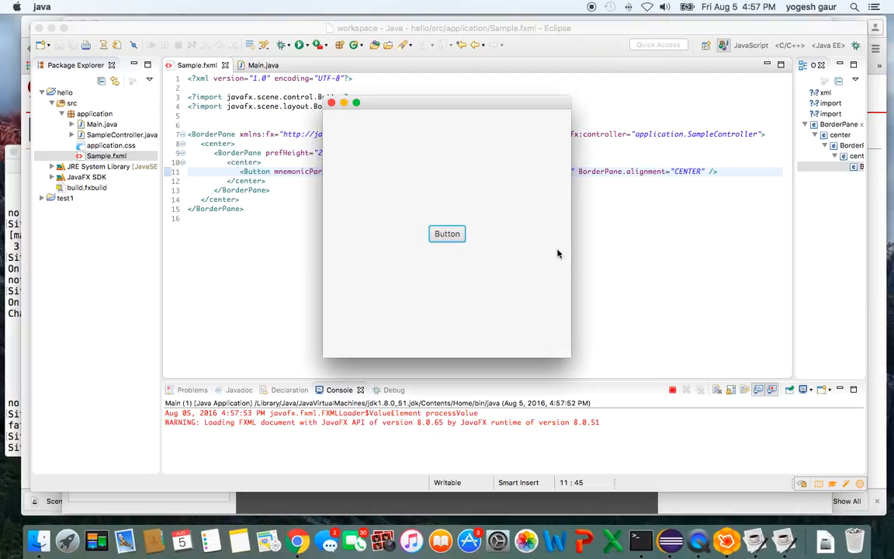
pyautogui.moveTo(400, 173)
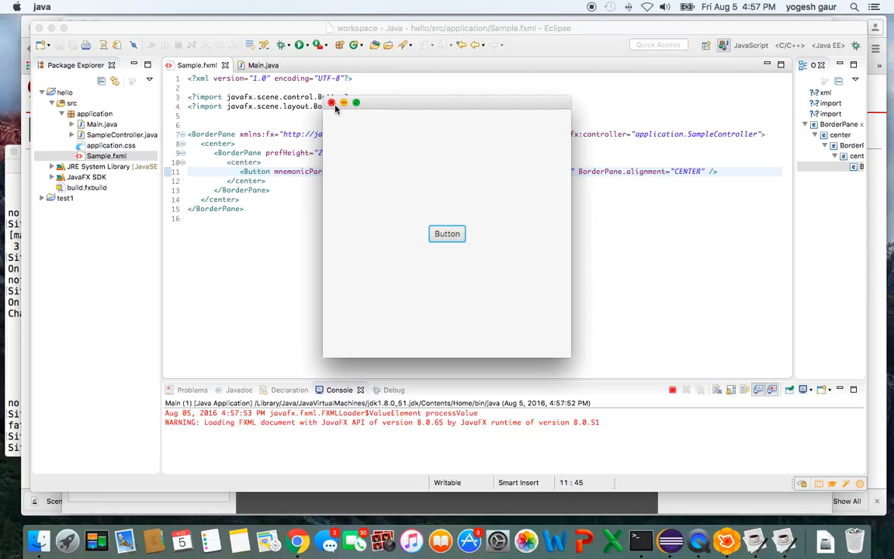
pyautogui.click(333, 103)
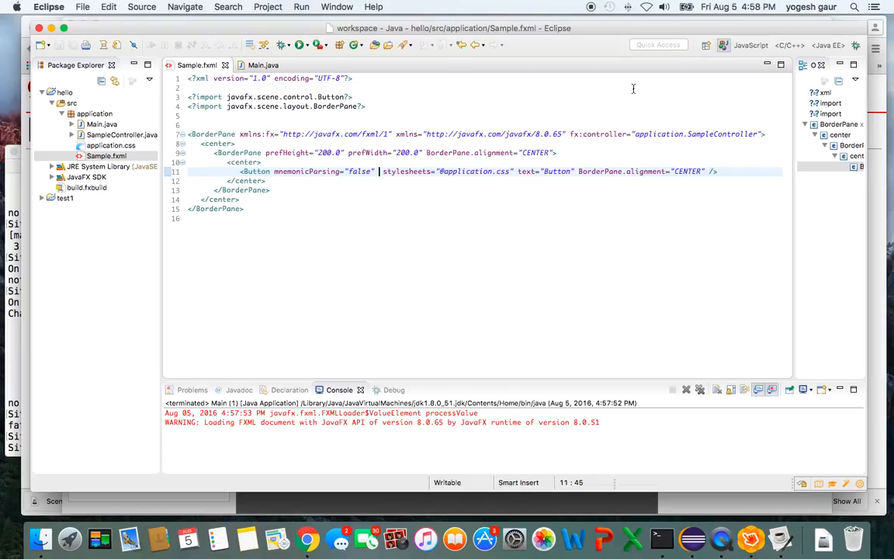
pyautogui.moveTo(593, 9)
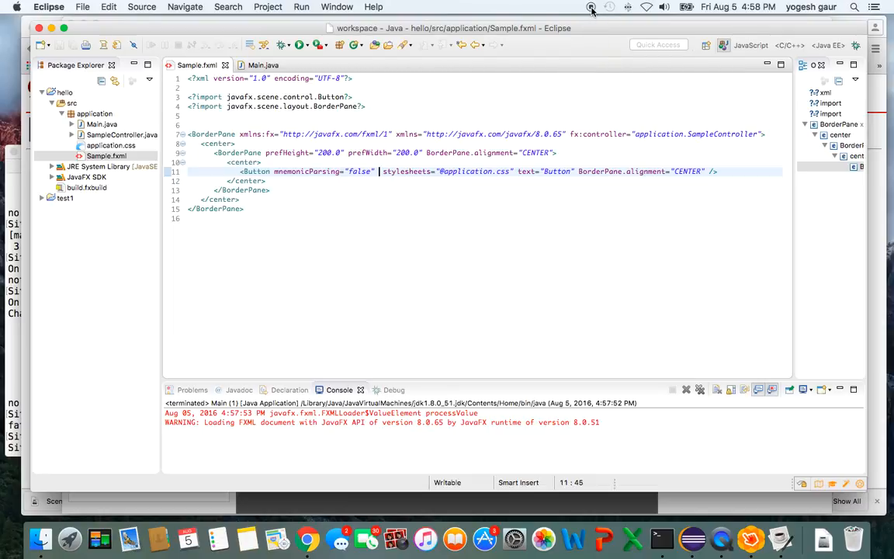